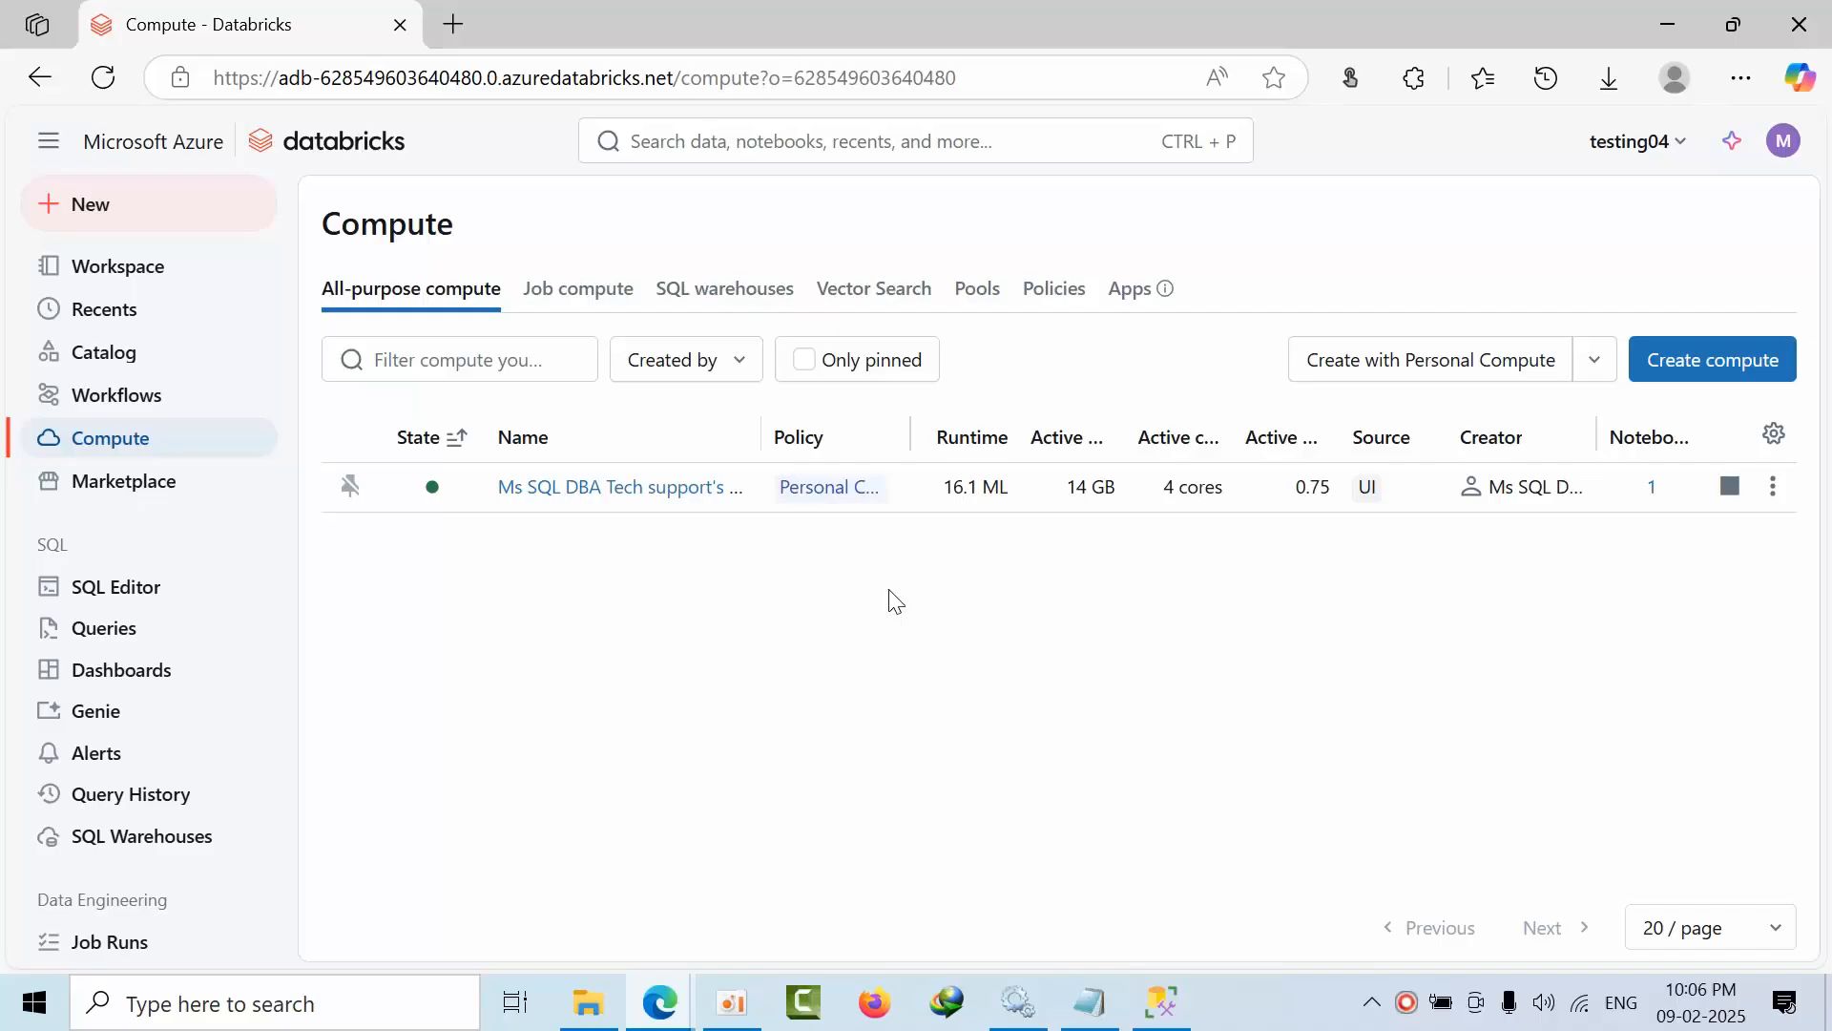
mouse_move(917, 599)
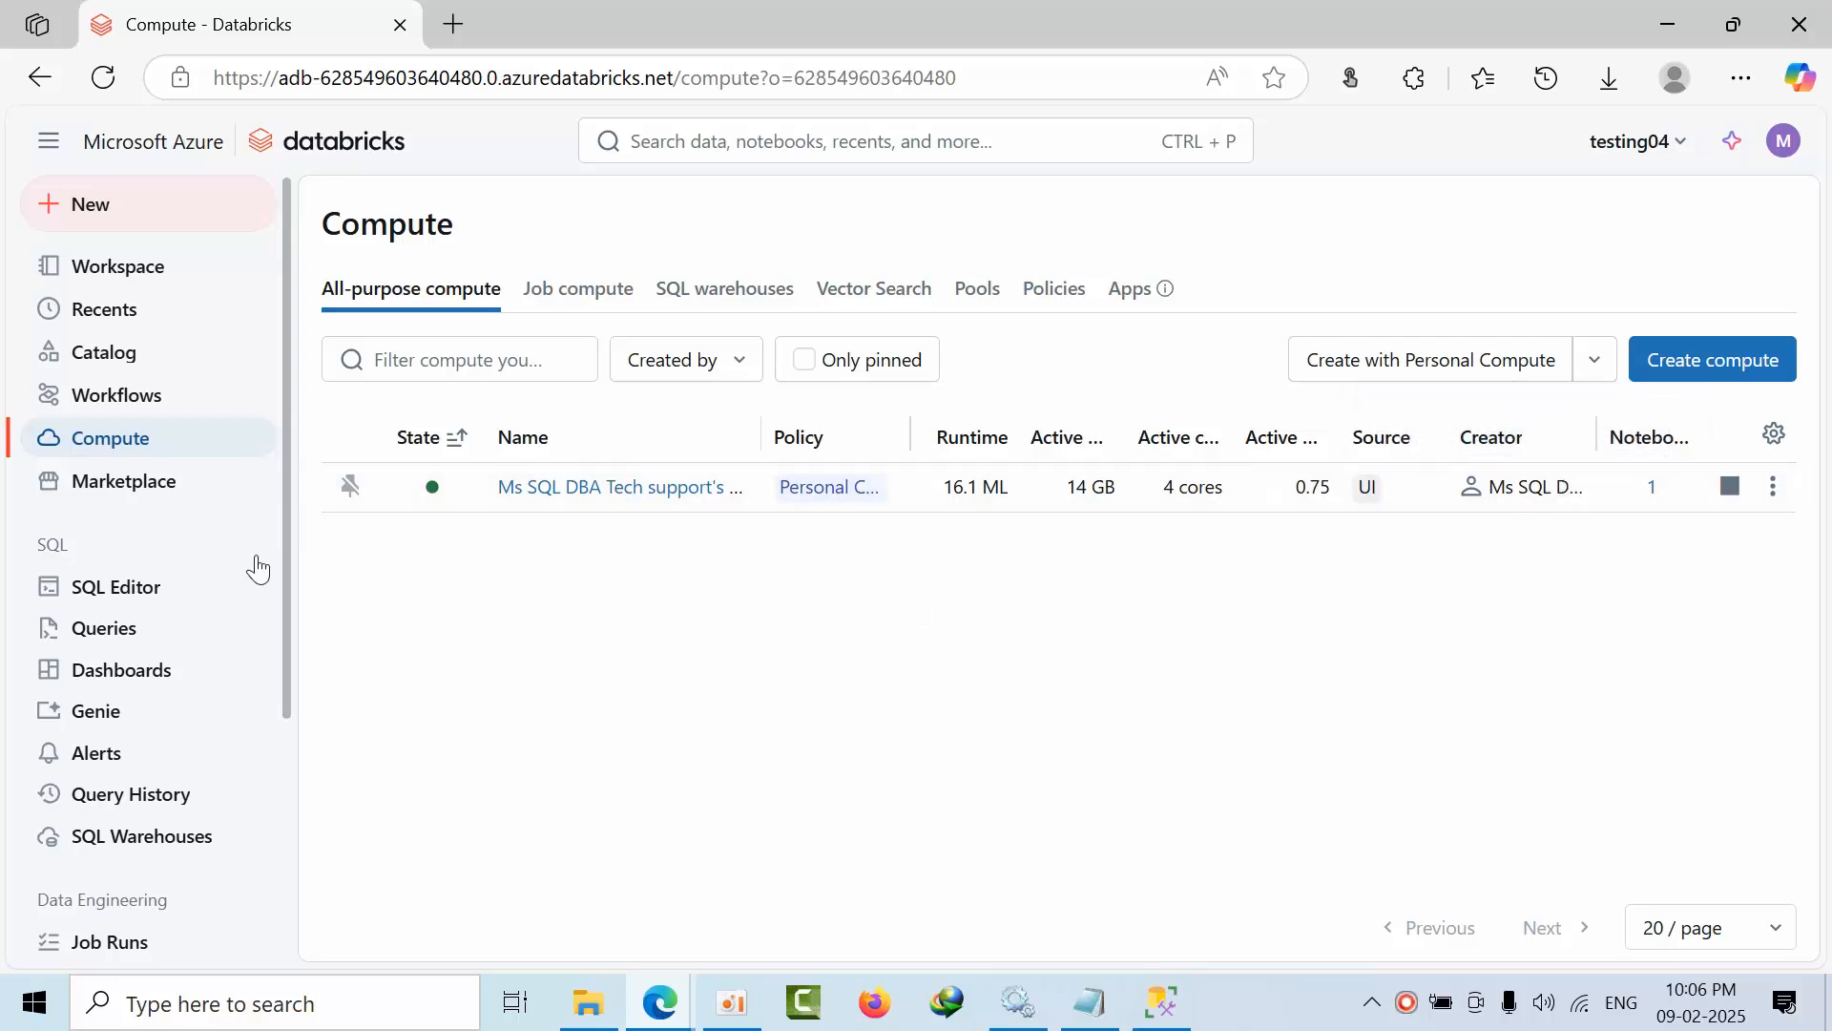
mouse_move(441, 657)
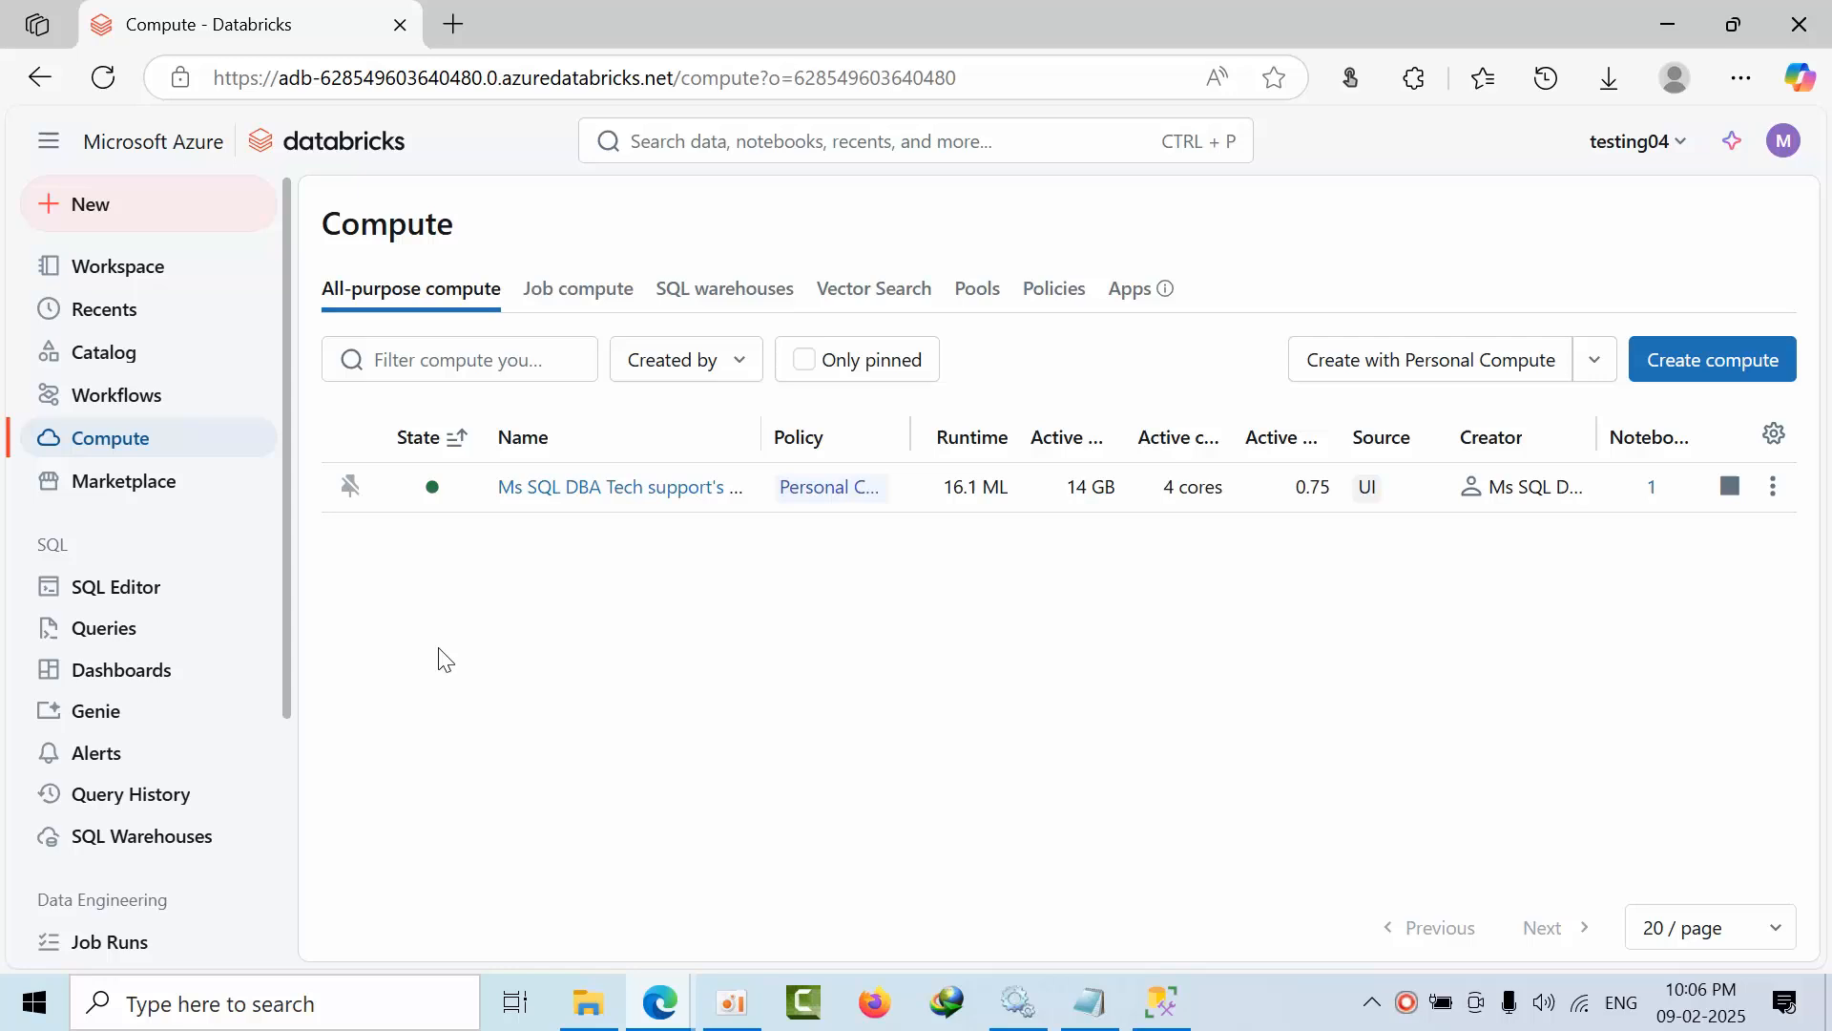
mouse_move(116, 308)
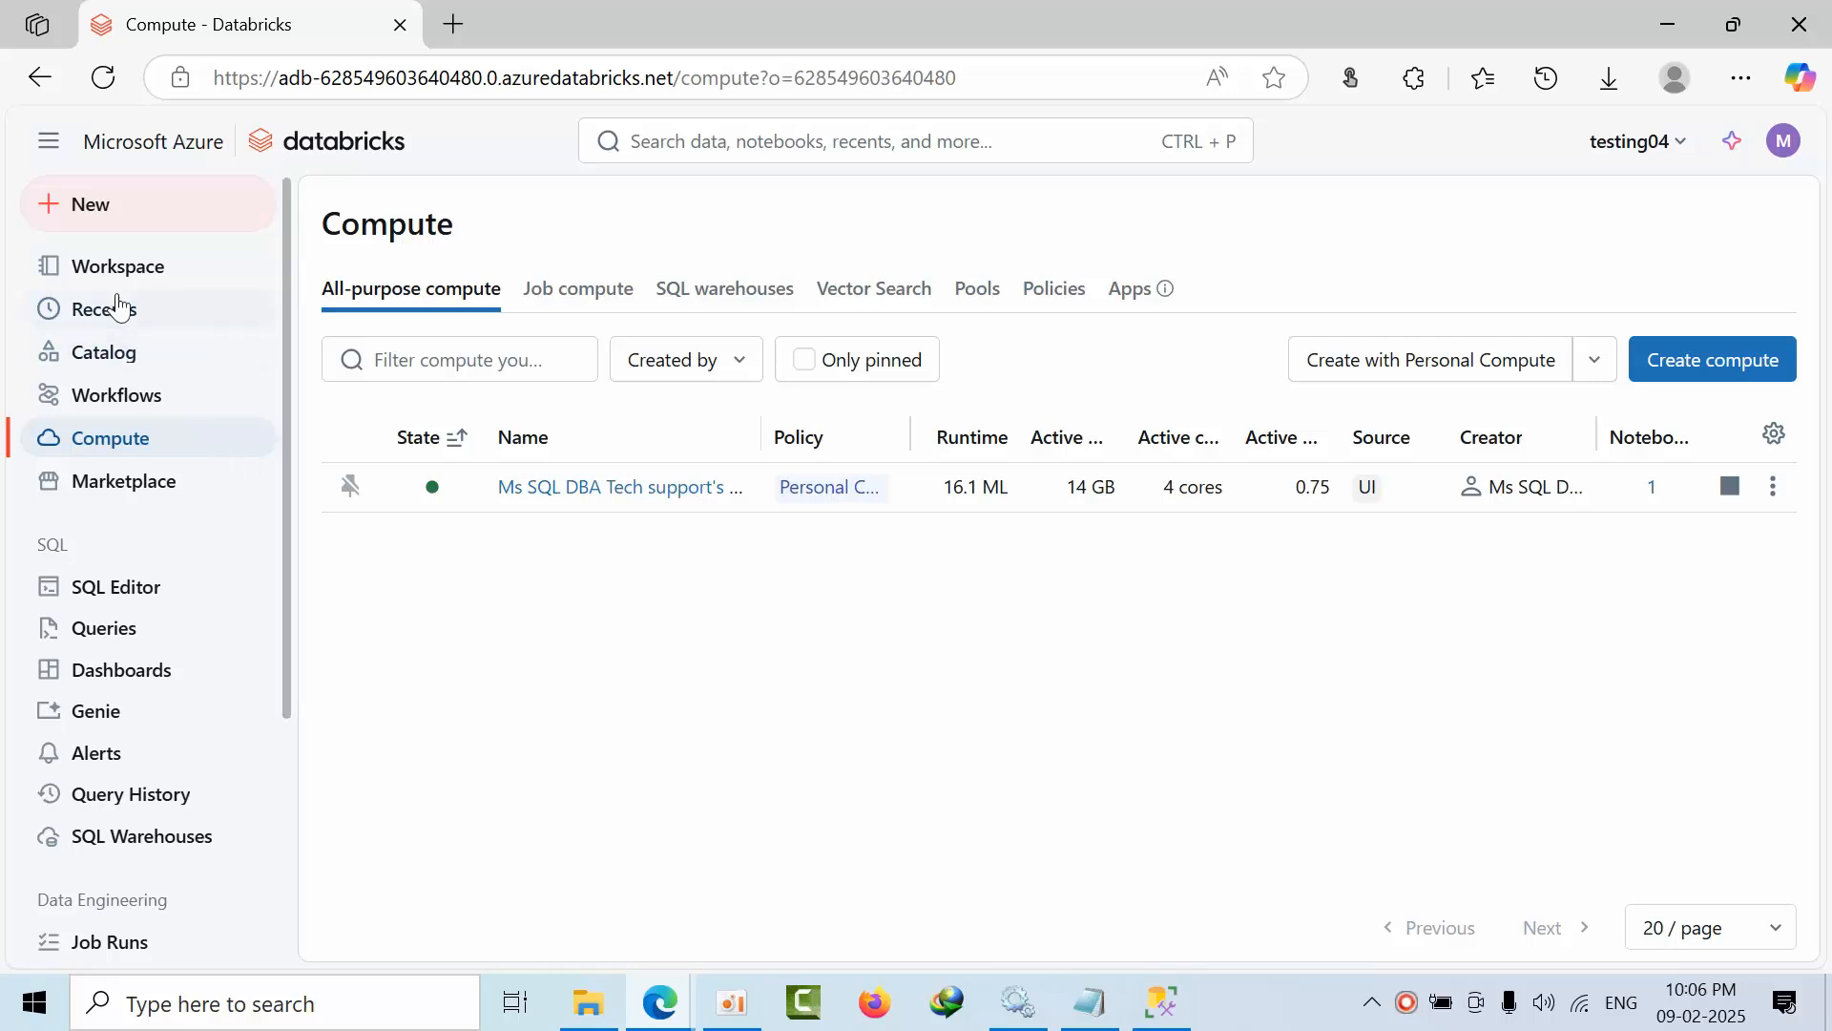
Create a new Python notebook and rename it 'Connect to azure sql database'
click(88, 203)
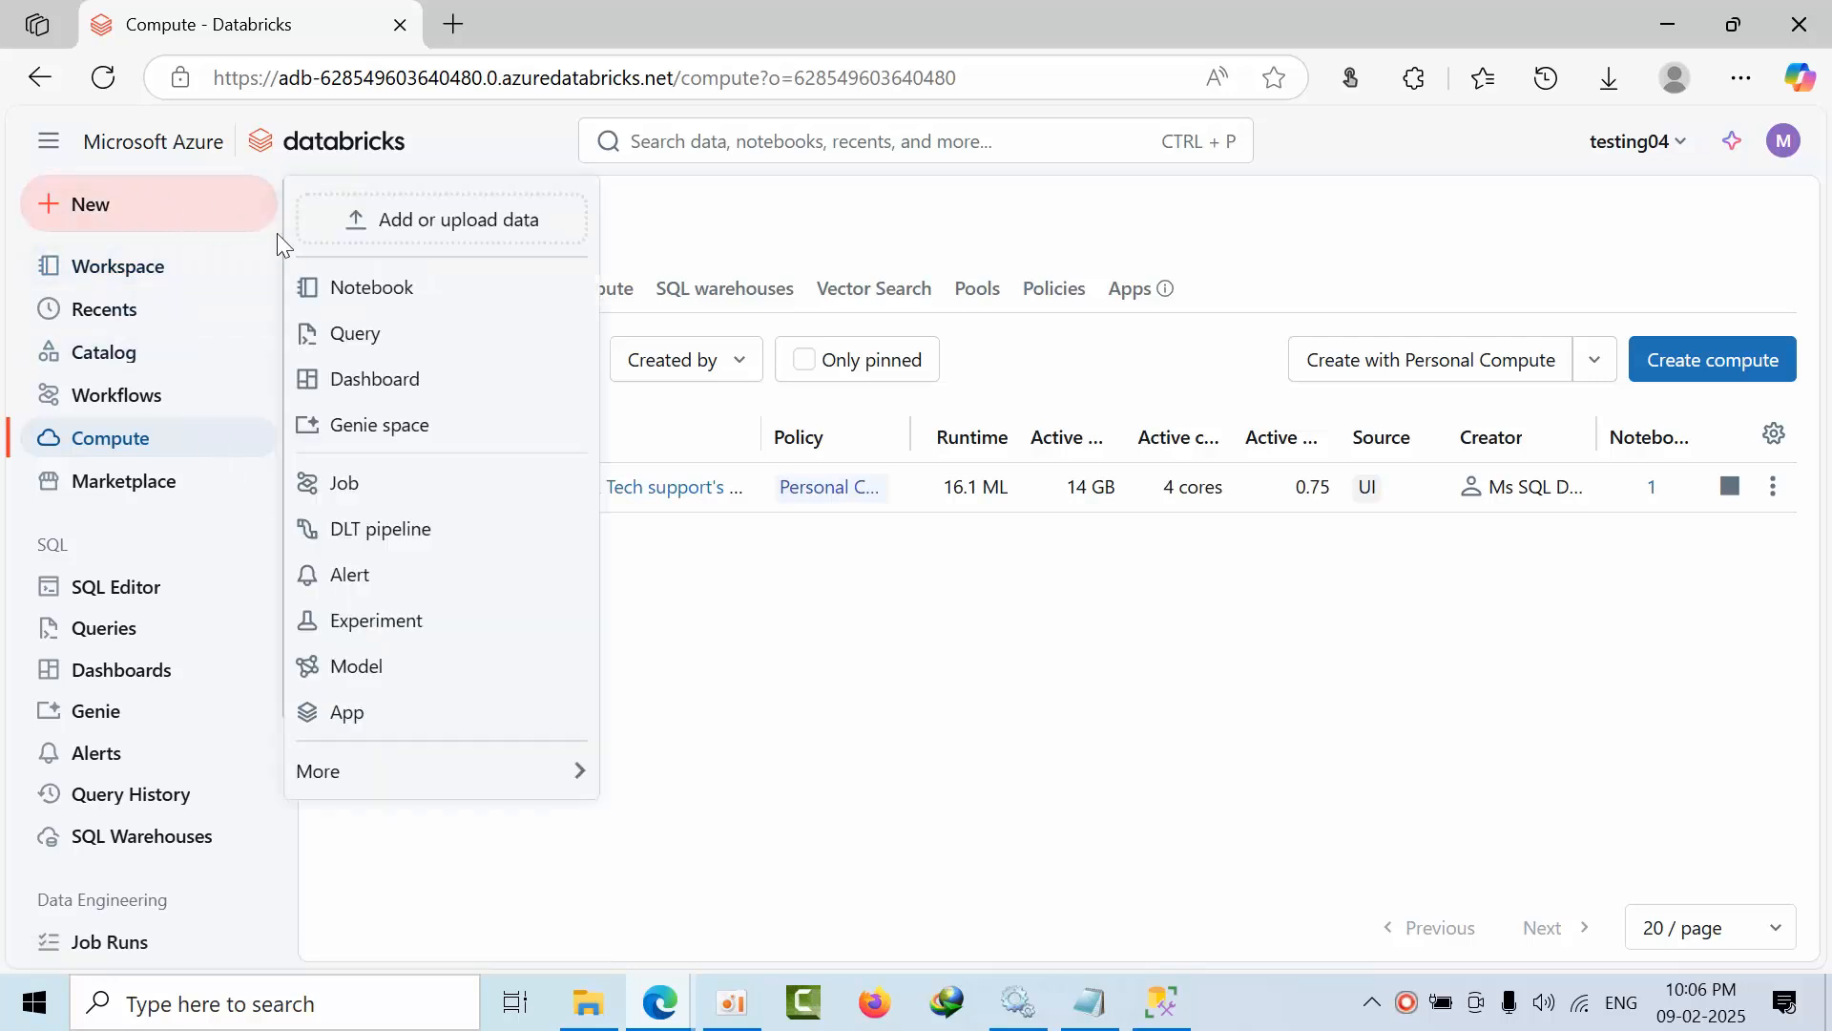
click(373, 287)
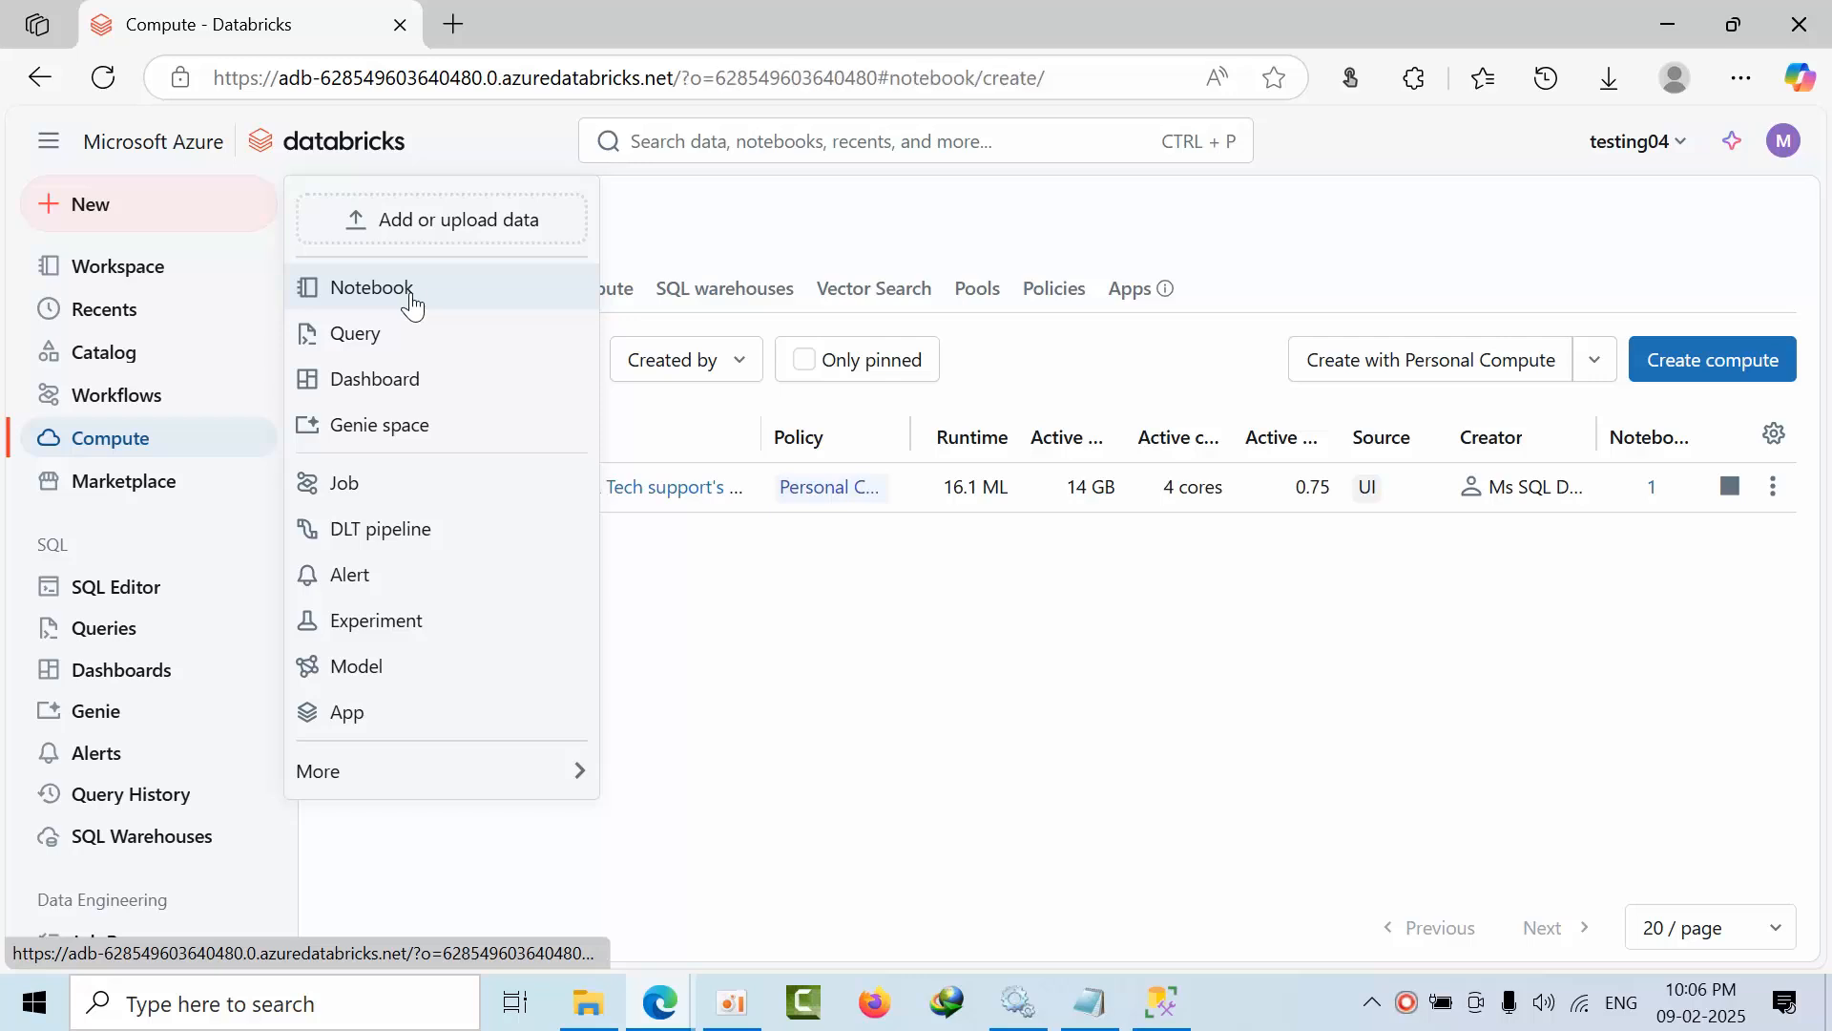
click(370, 286)
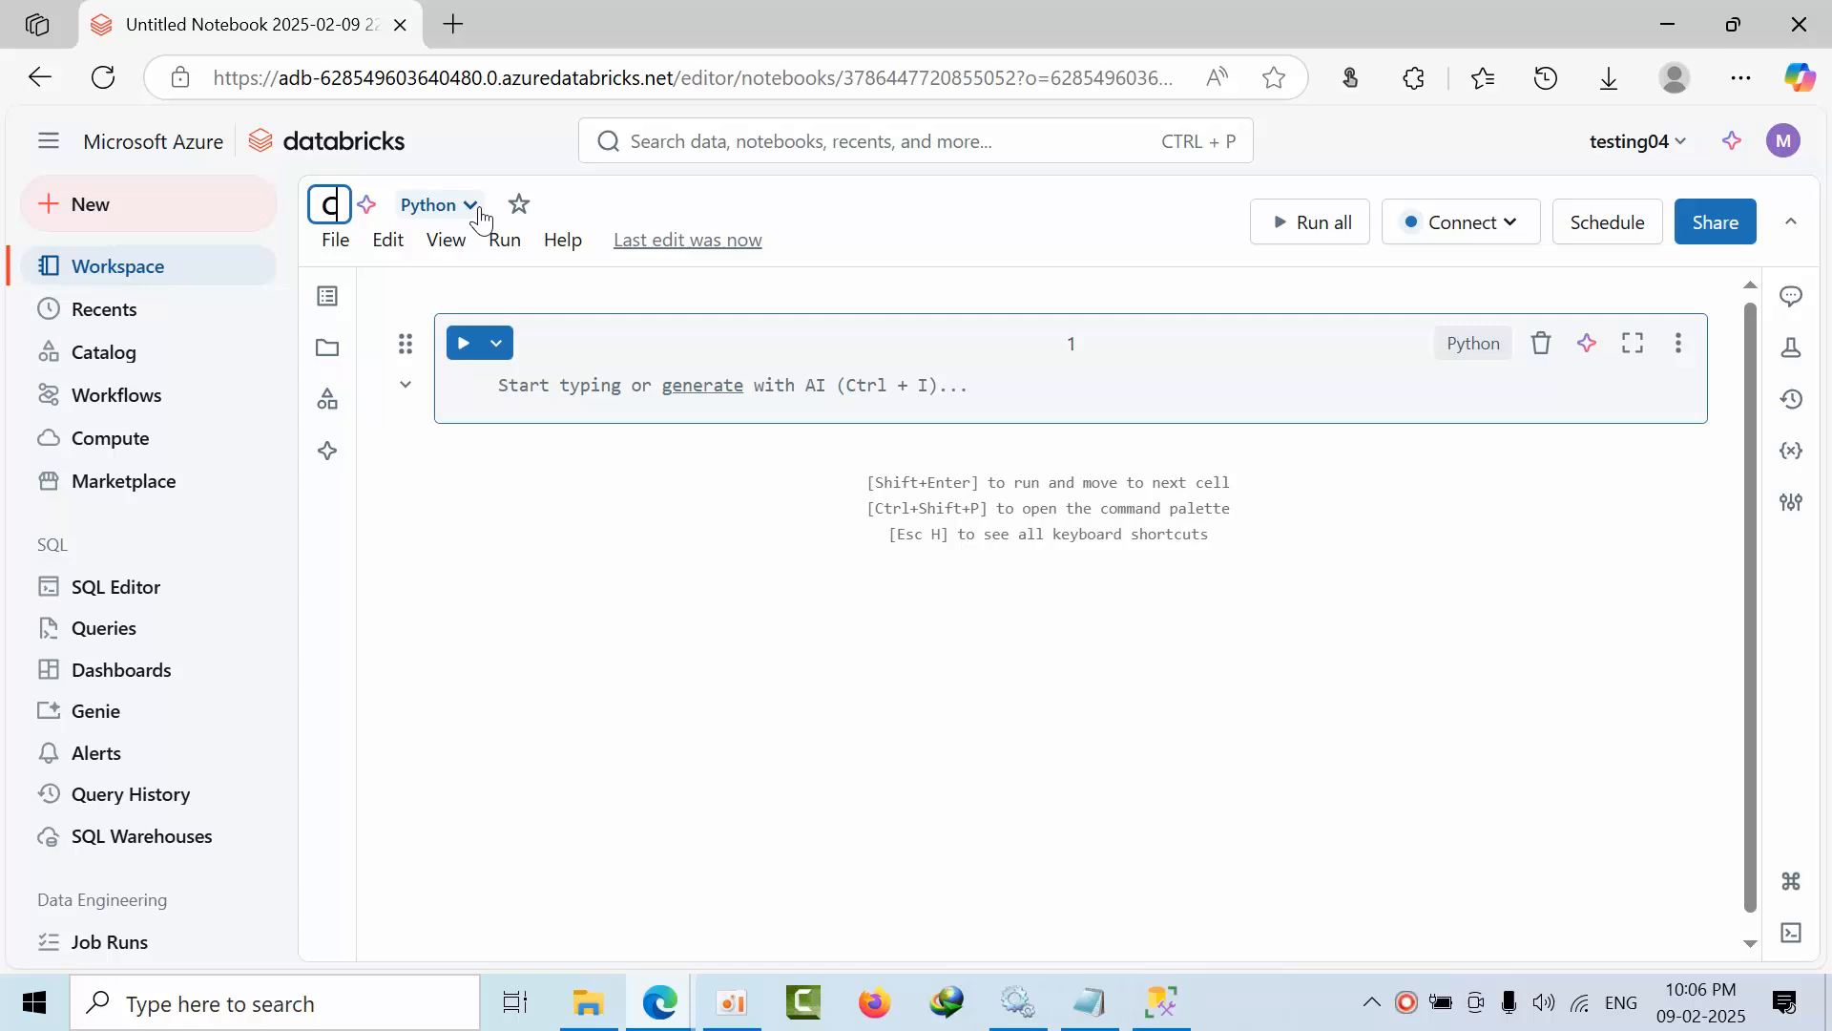
text(Connect to azure sql data)
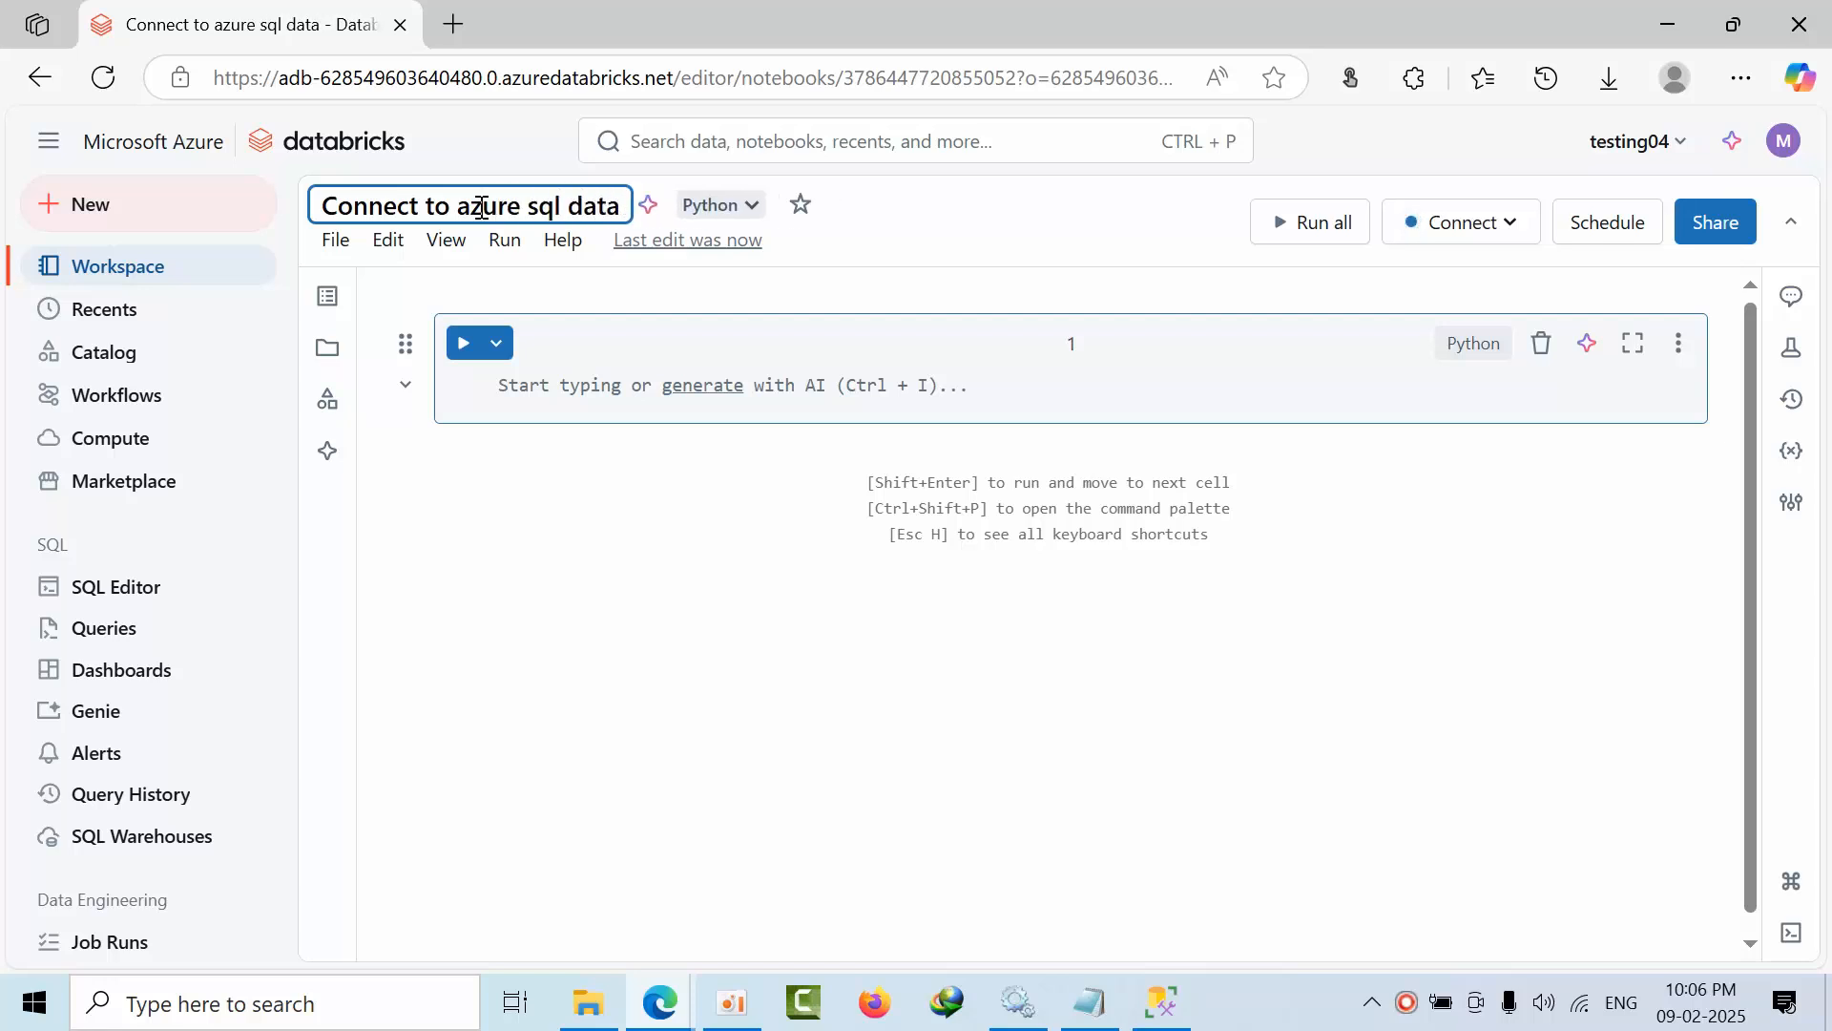
text(base)
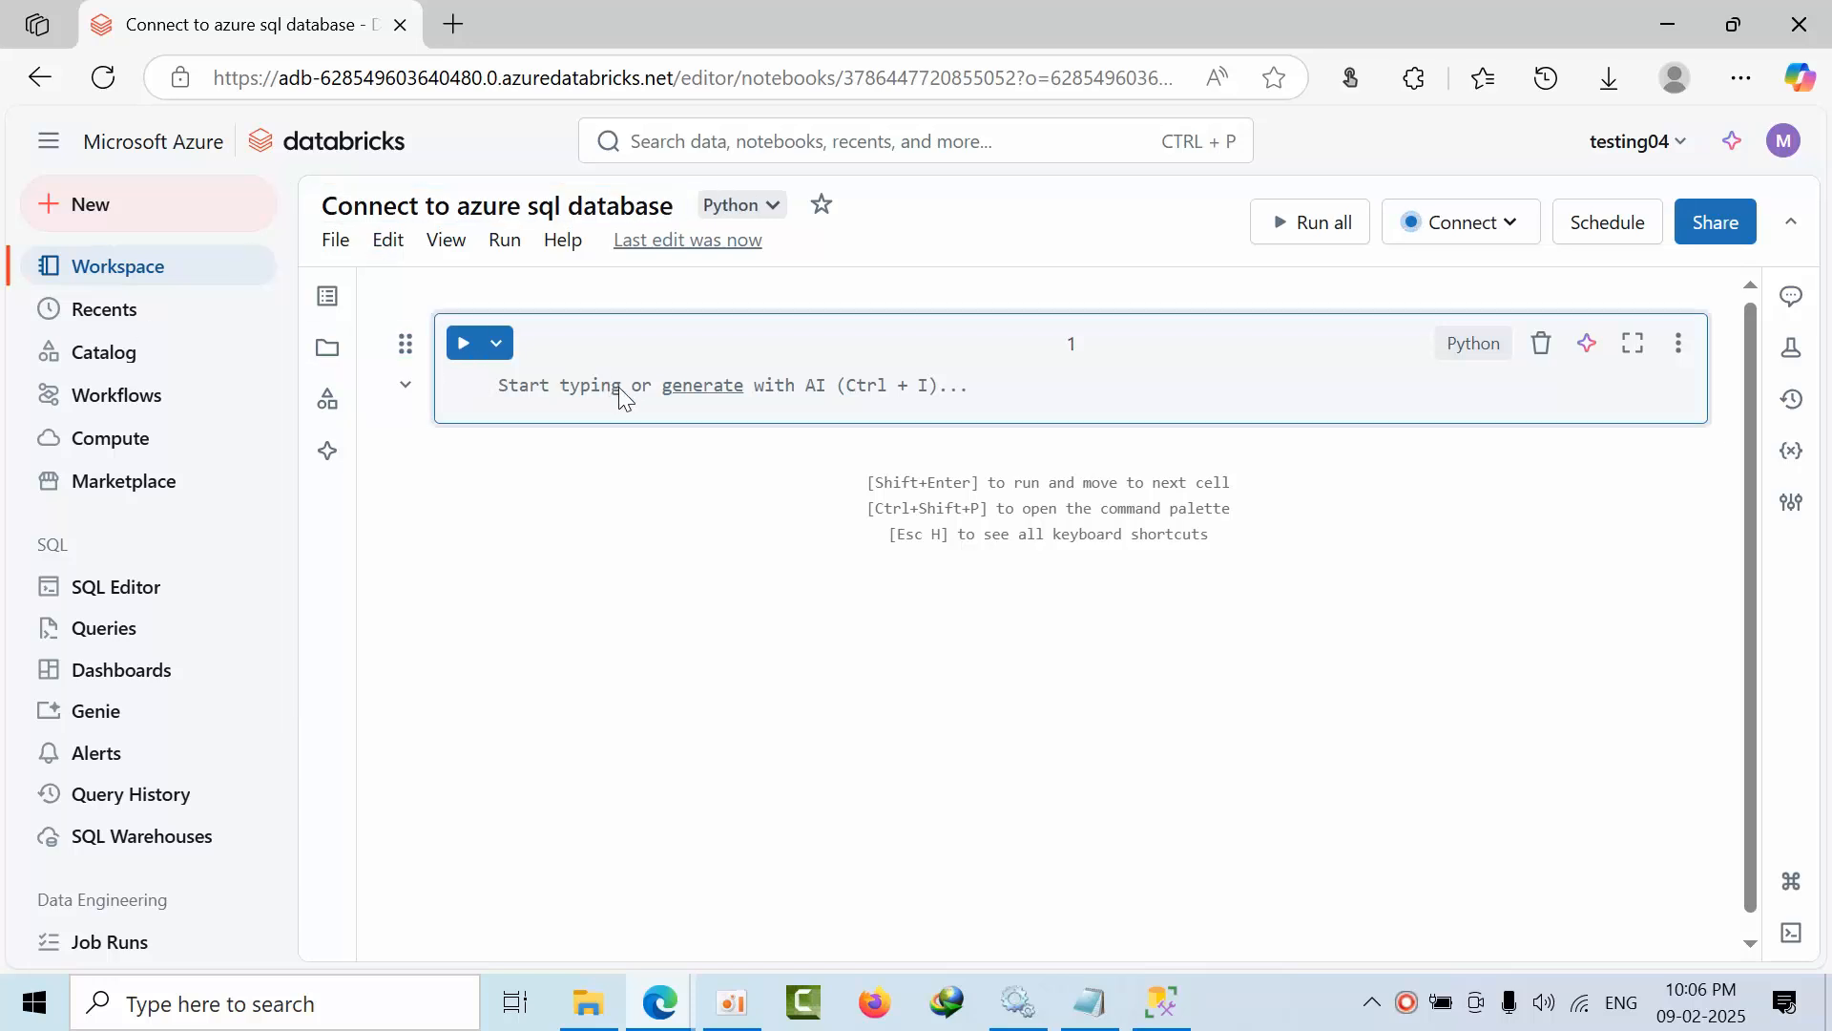
Paste JDBC connection variables and spark.read code with display(df), then review server, master database and password
text(driver = "com.microsoft.sqlserver.jdbc.SQLServerDriver")
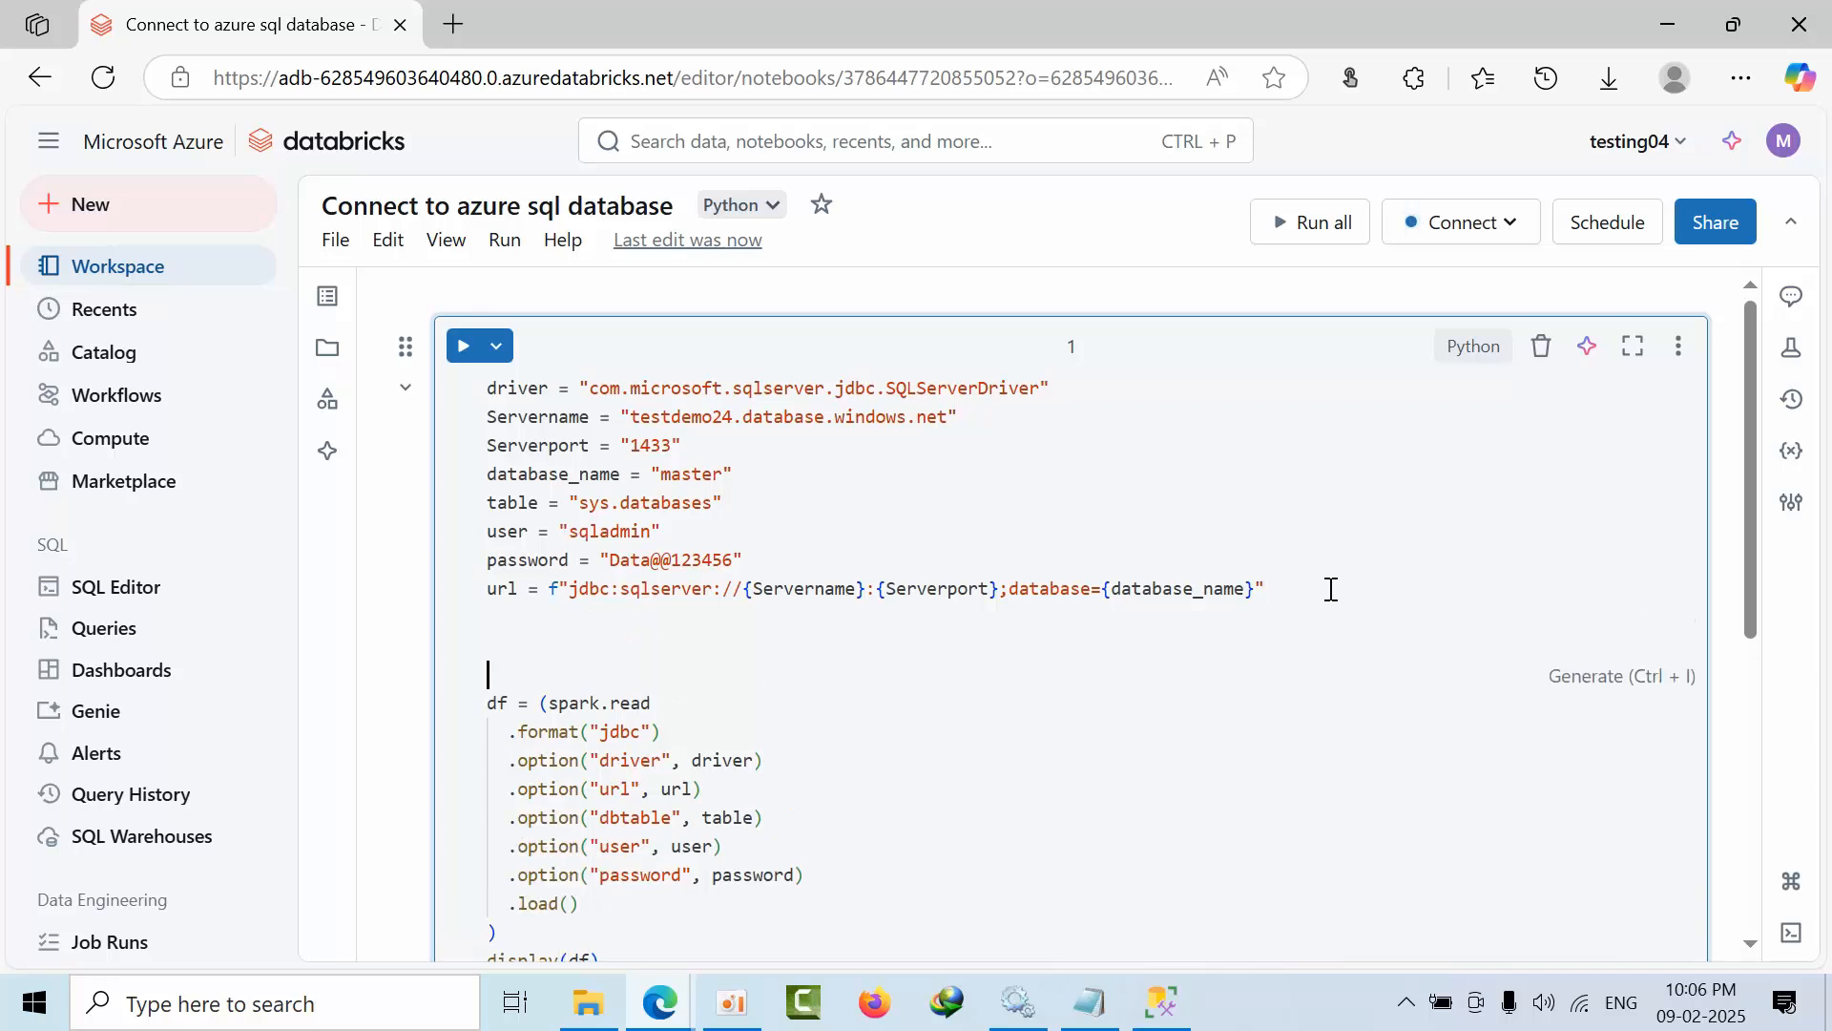
drag(487, 387, 1264, 588)
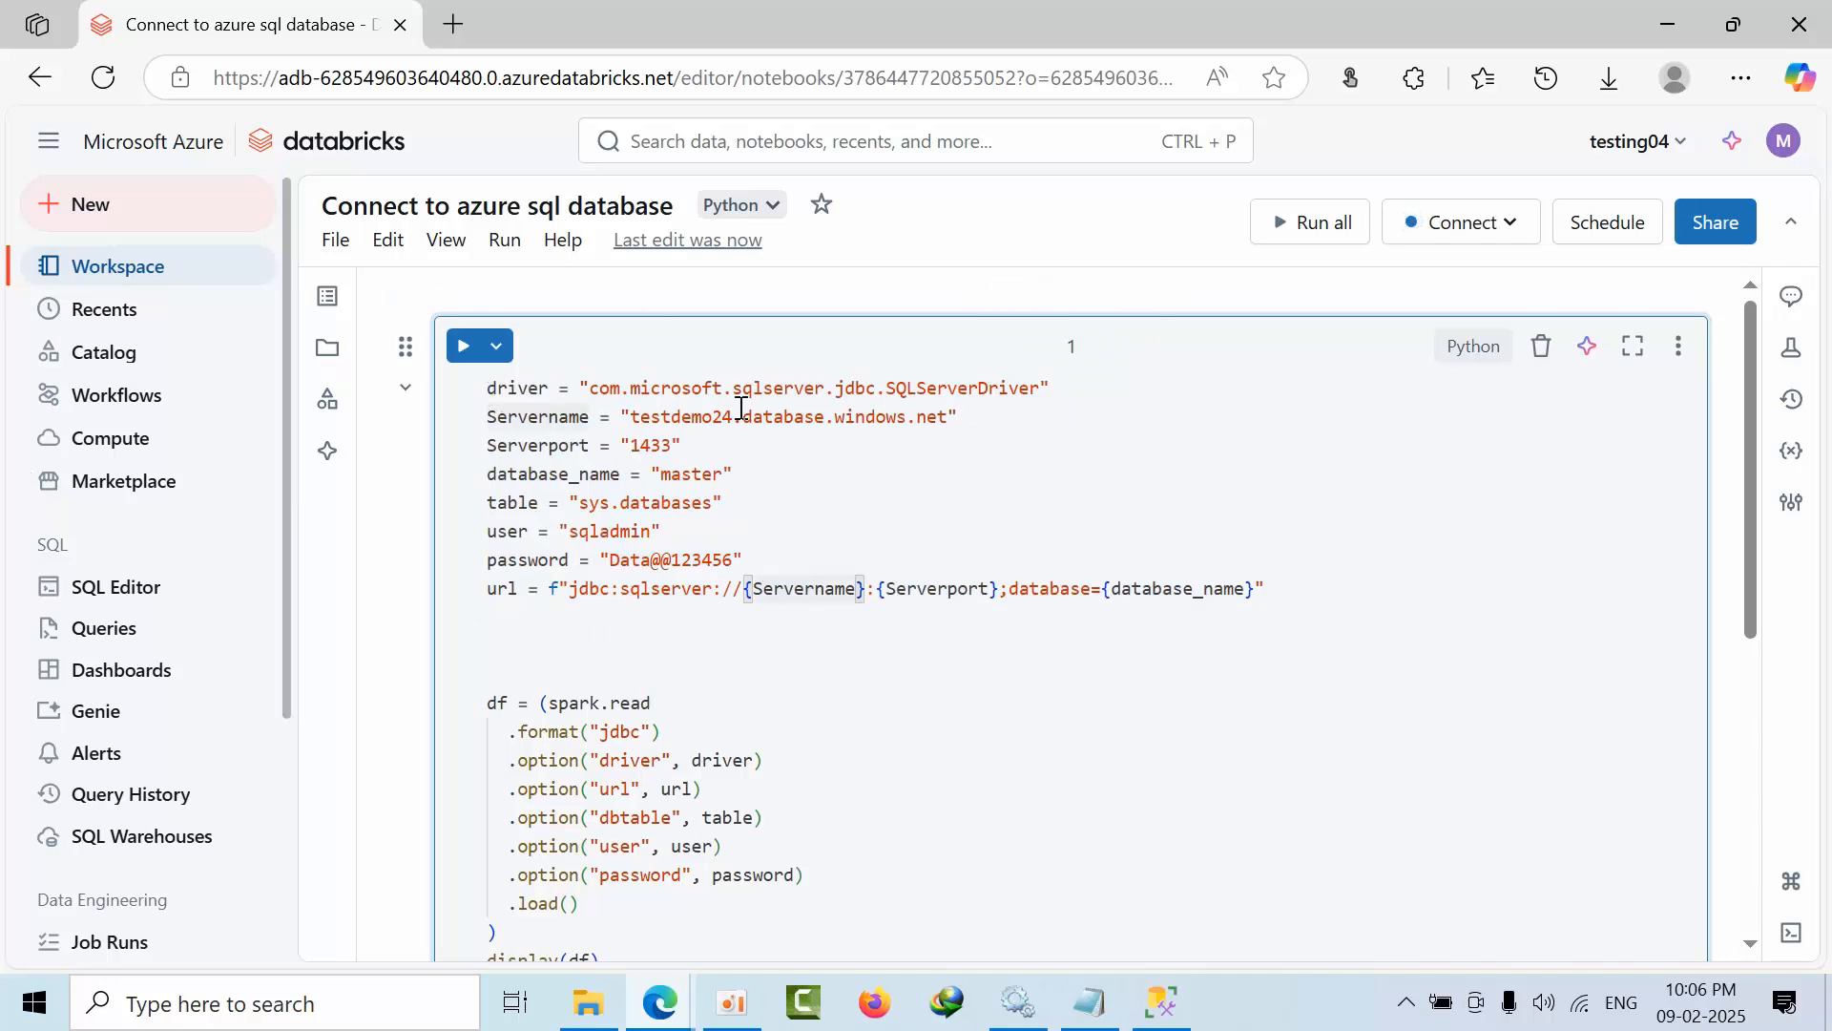
mouse_move(496, 388)
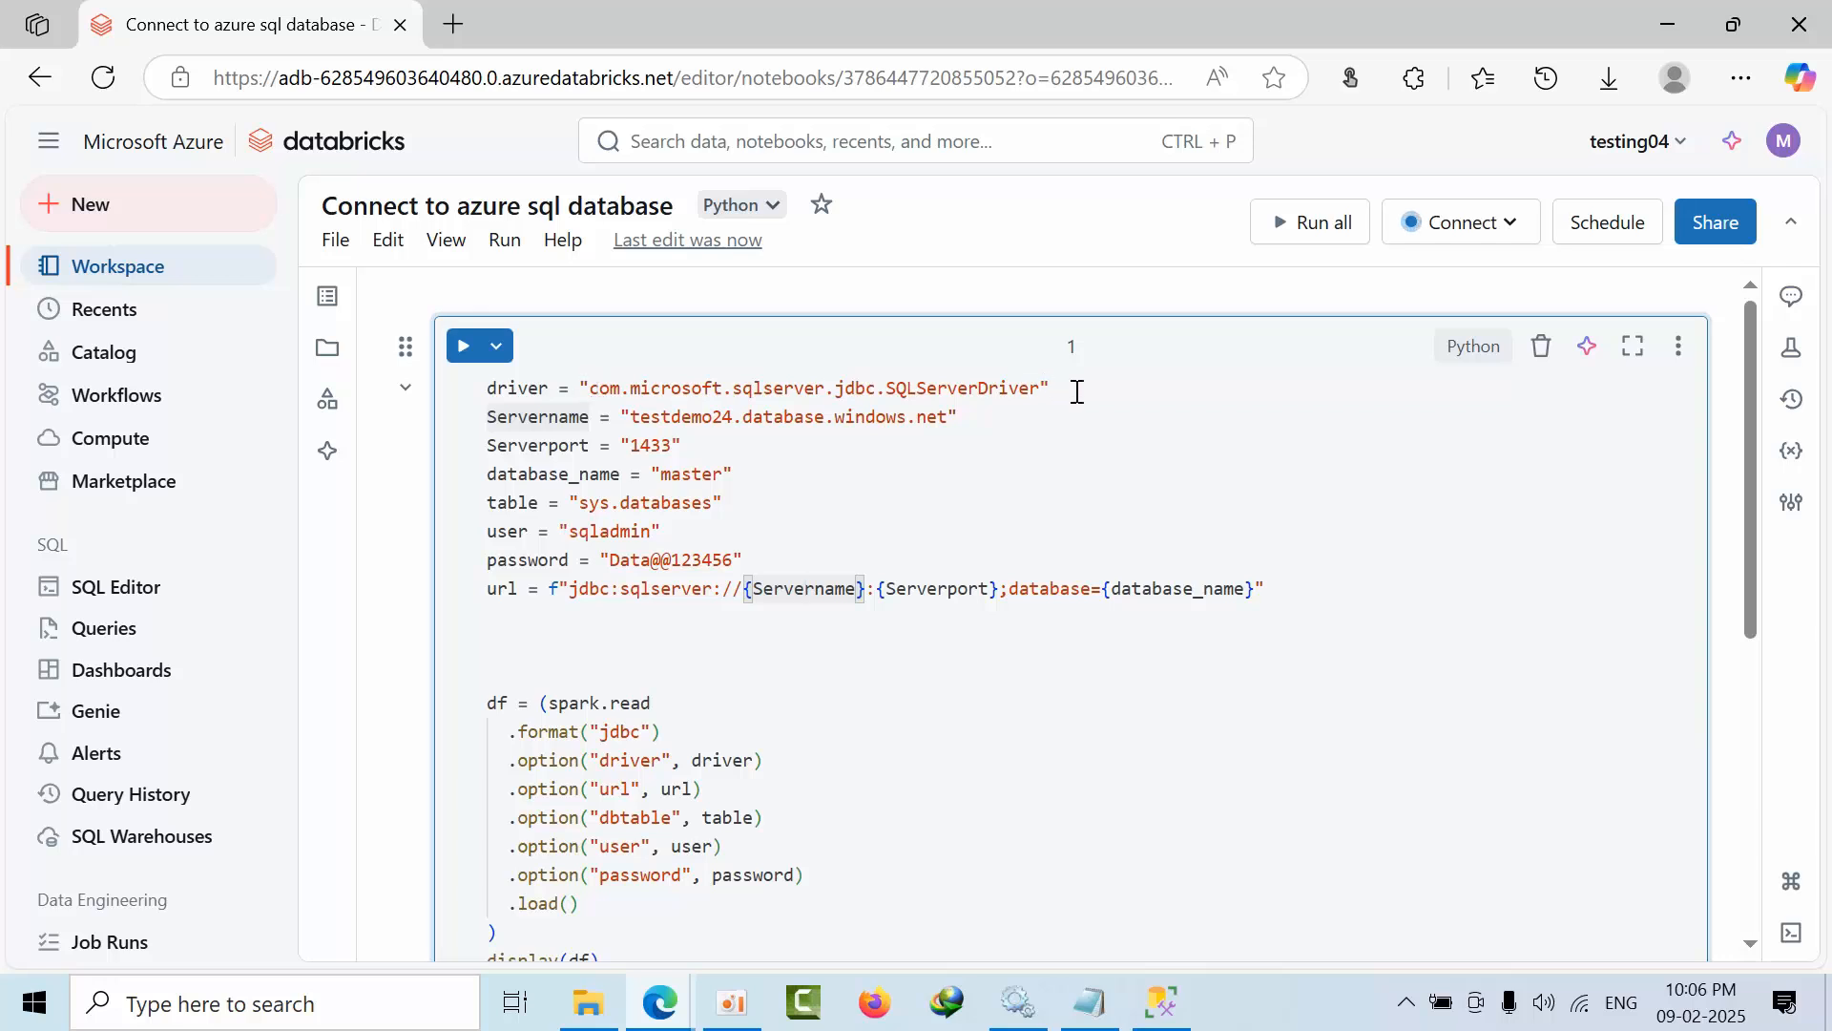
drag(865, 417, 954, 417)
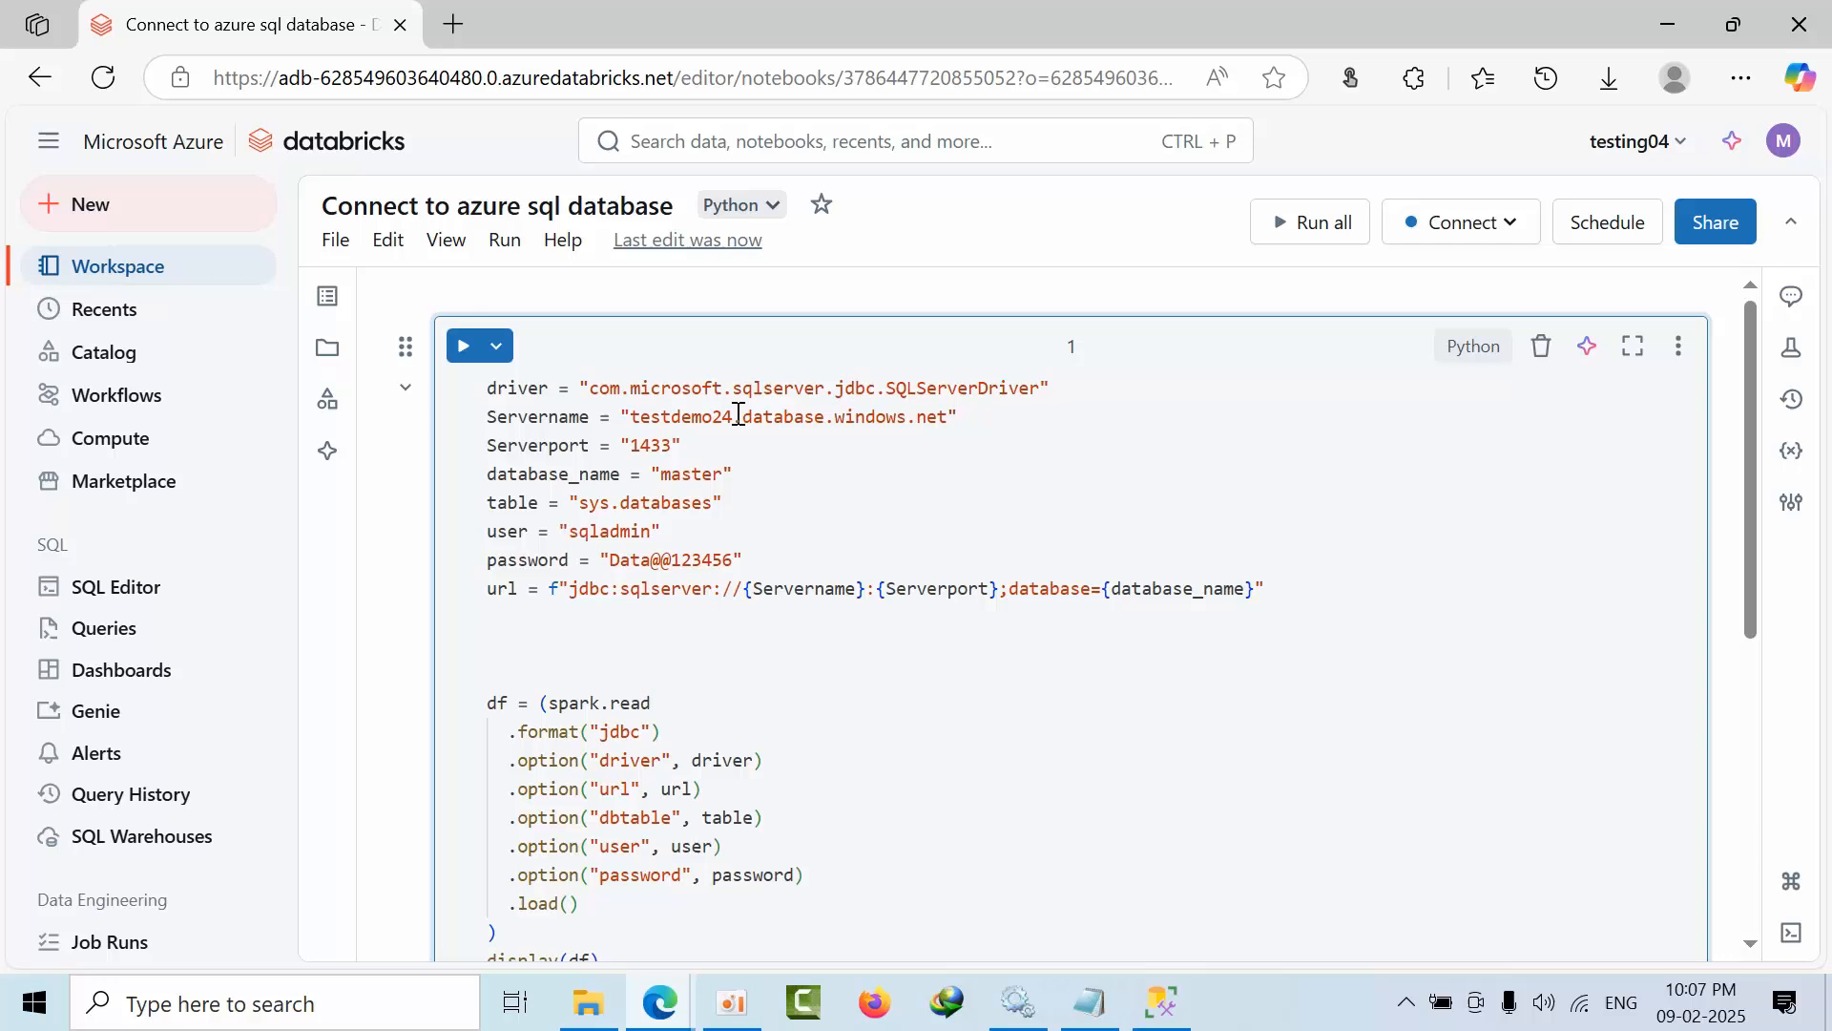
double_click(678, 416)
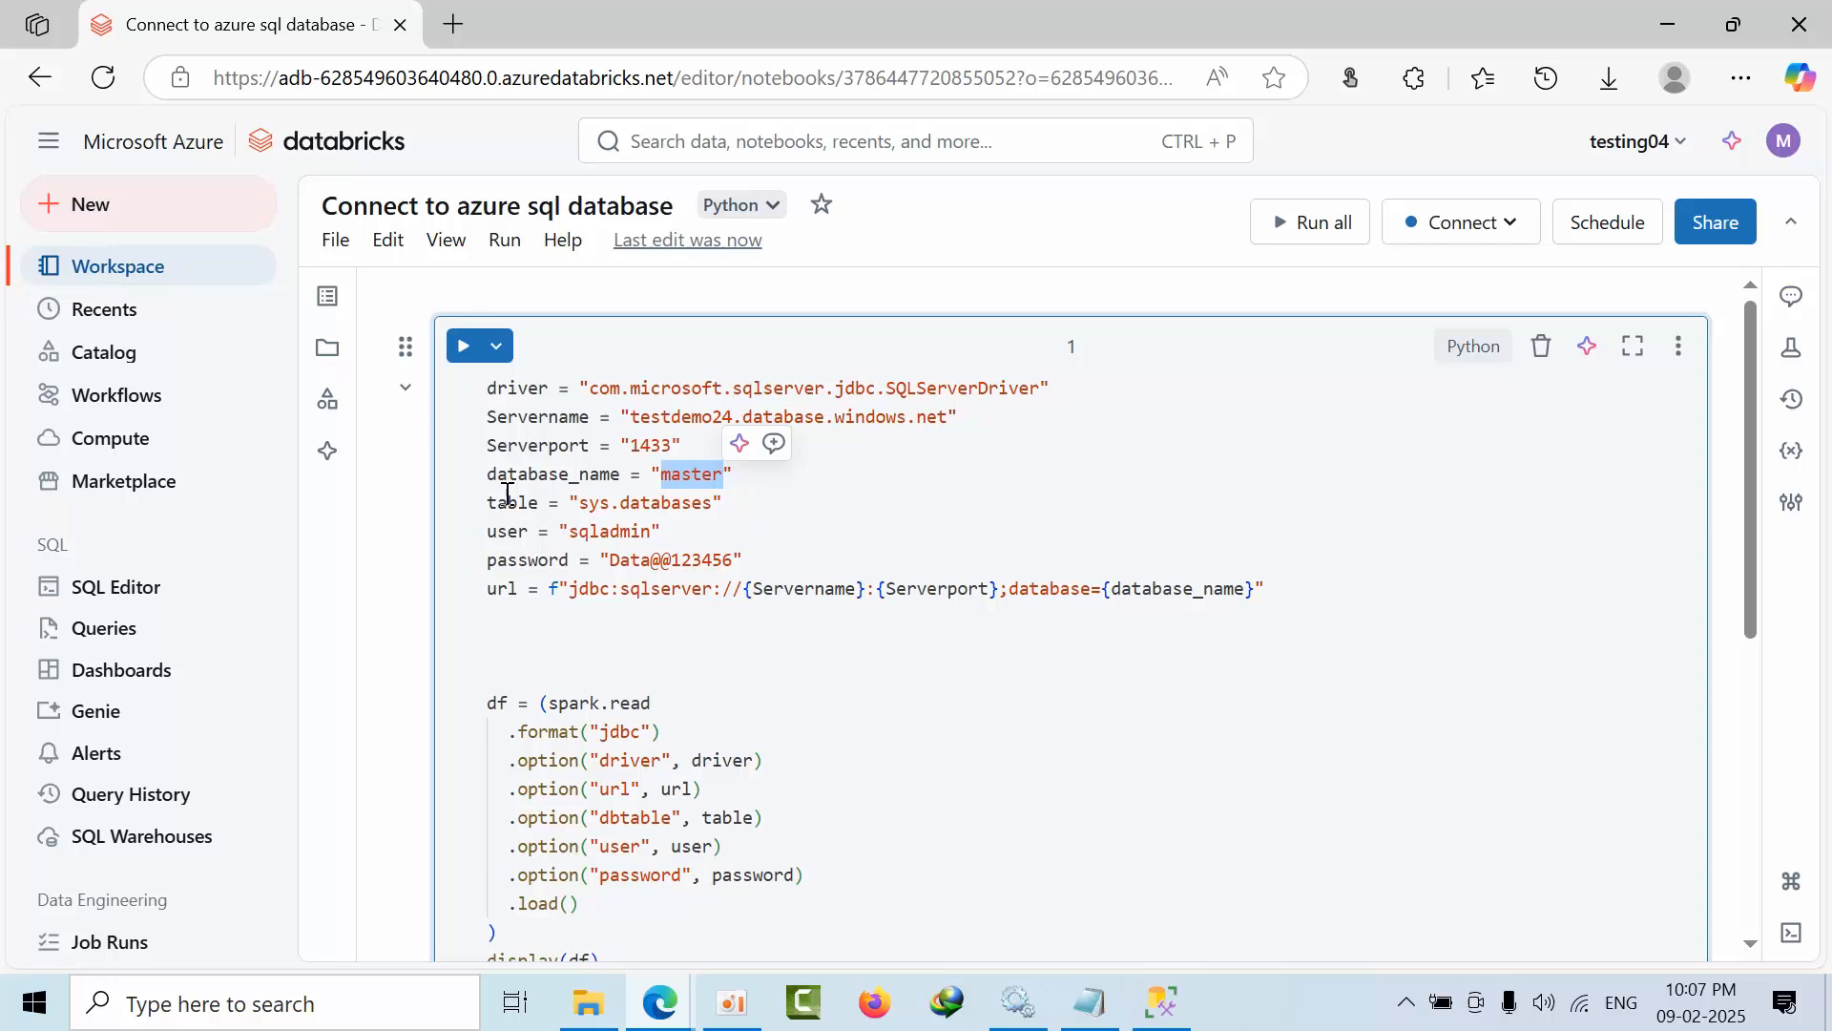
double_click(640, 503)
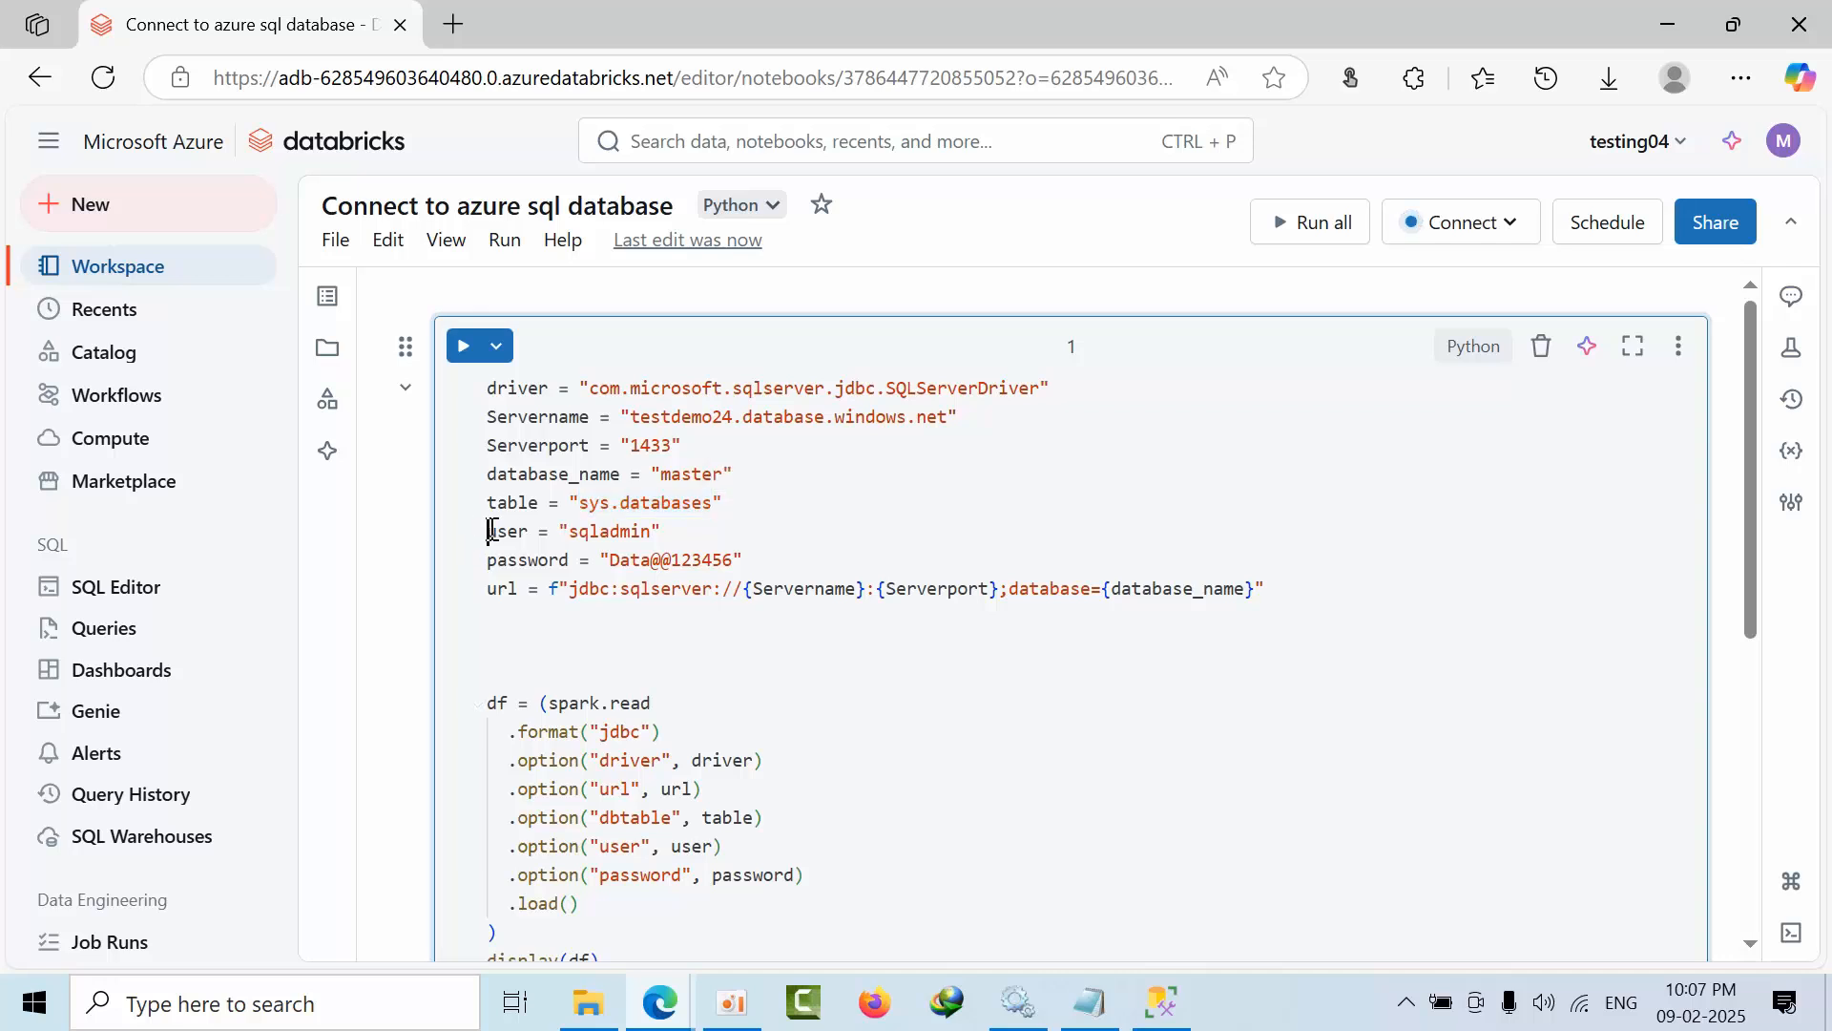
mouse_move(532, 560)
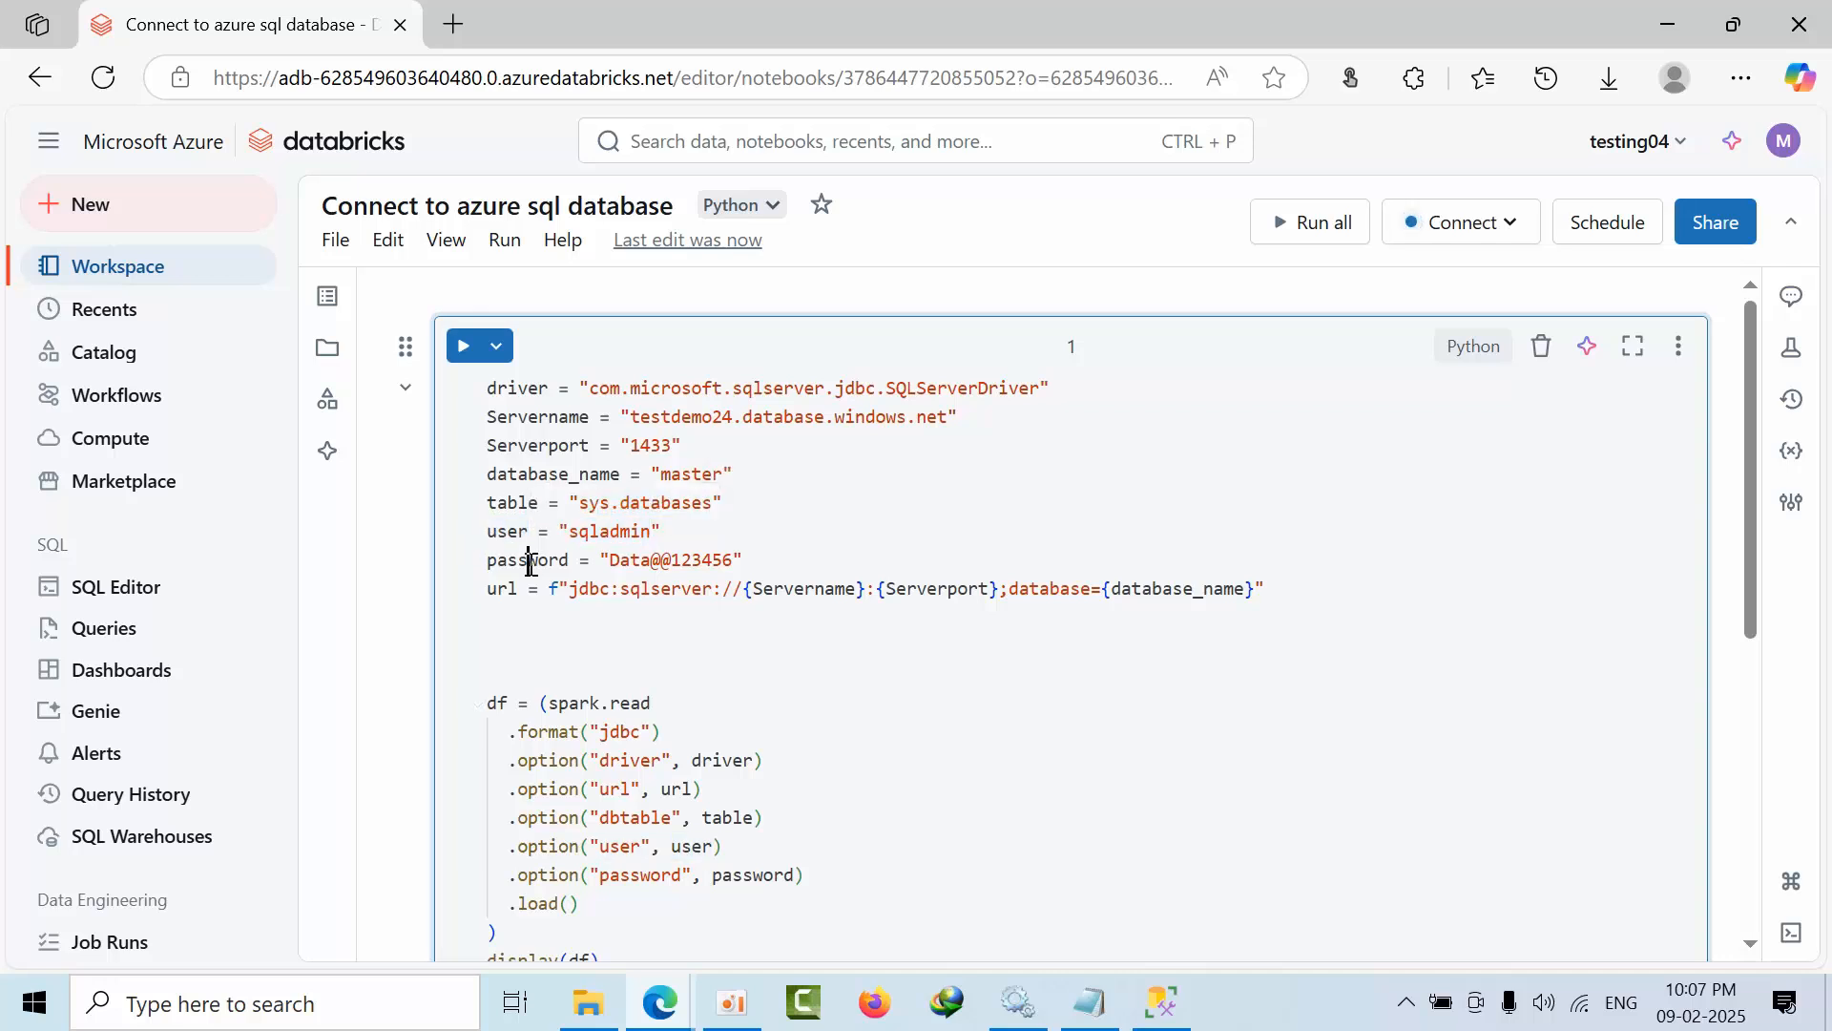
double_click(672, 559)
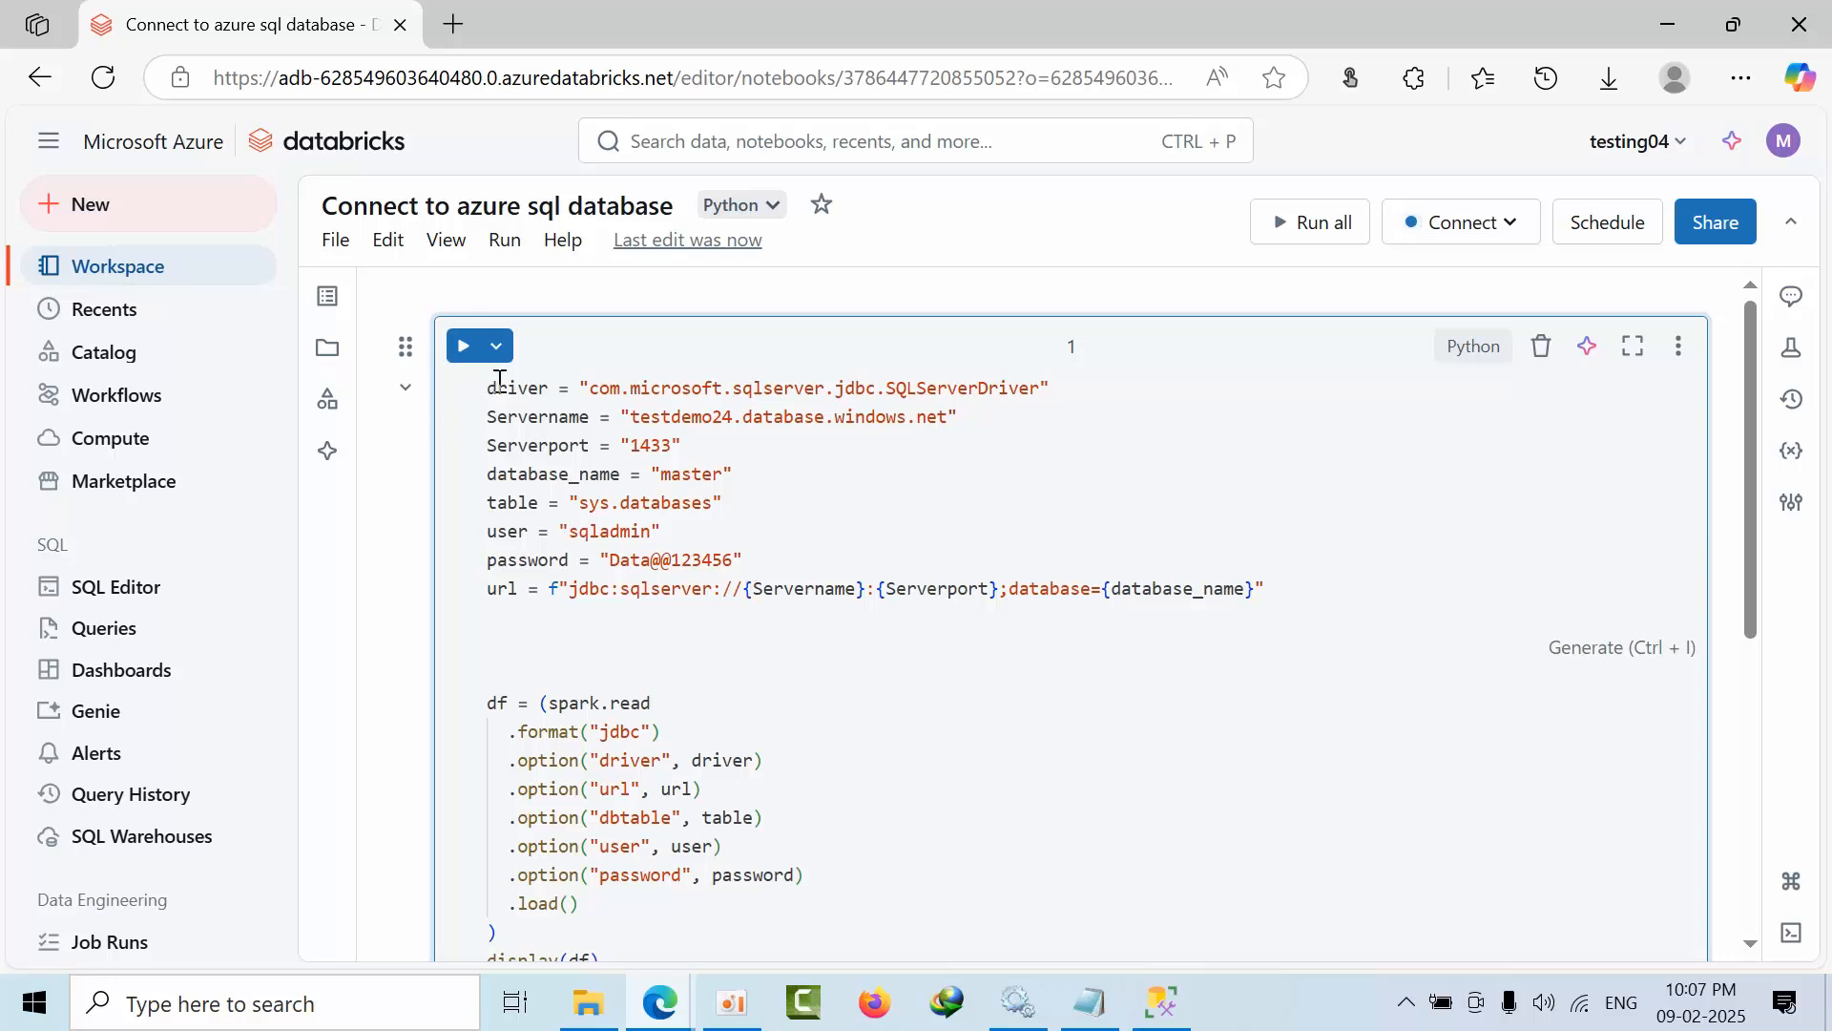
Prefix the JDBC url string with f to fill in server, port and database
drag(489, 387, 593, 474)
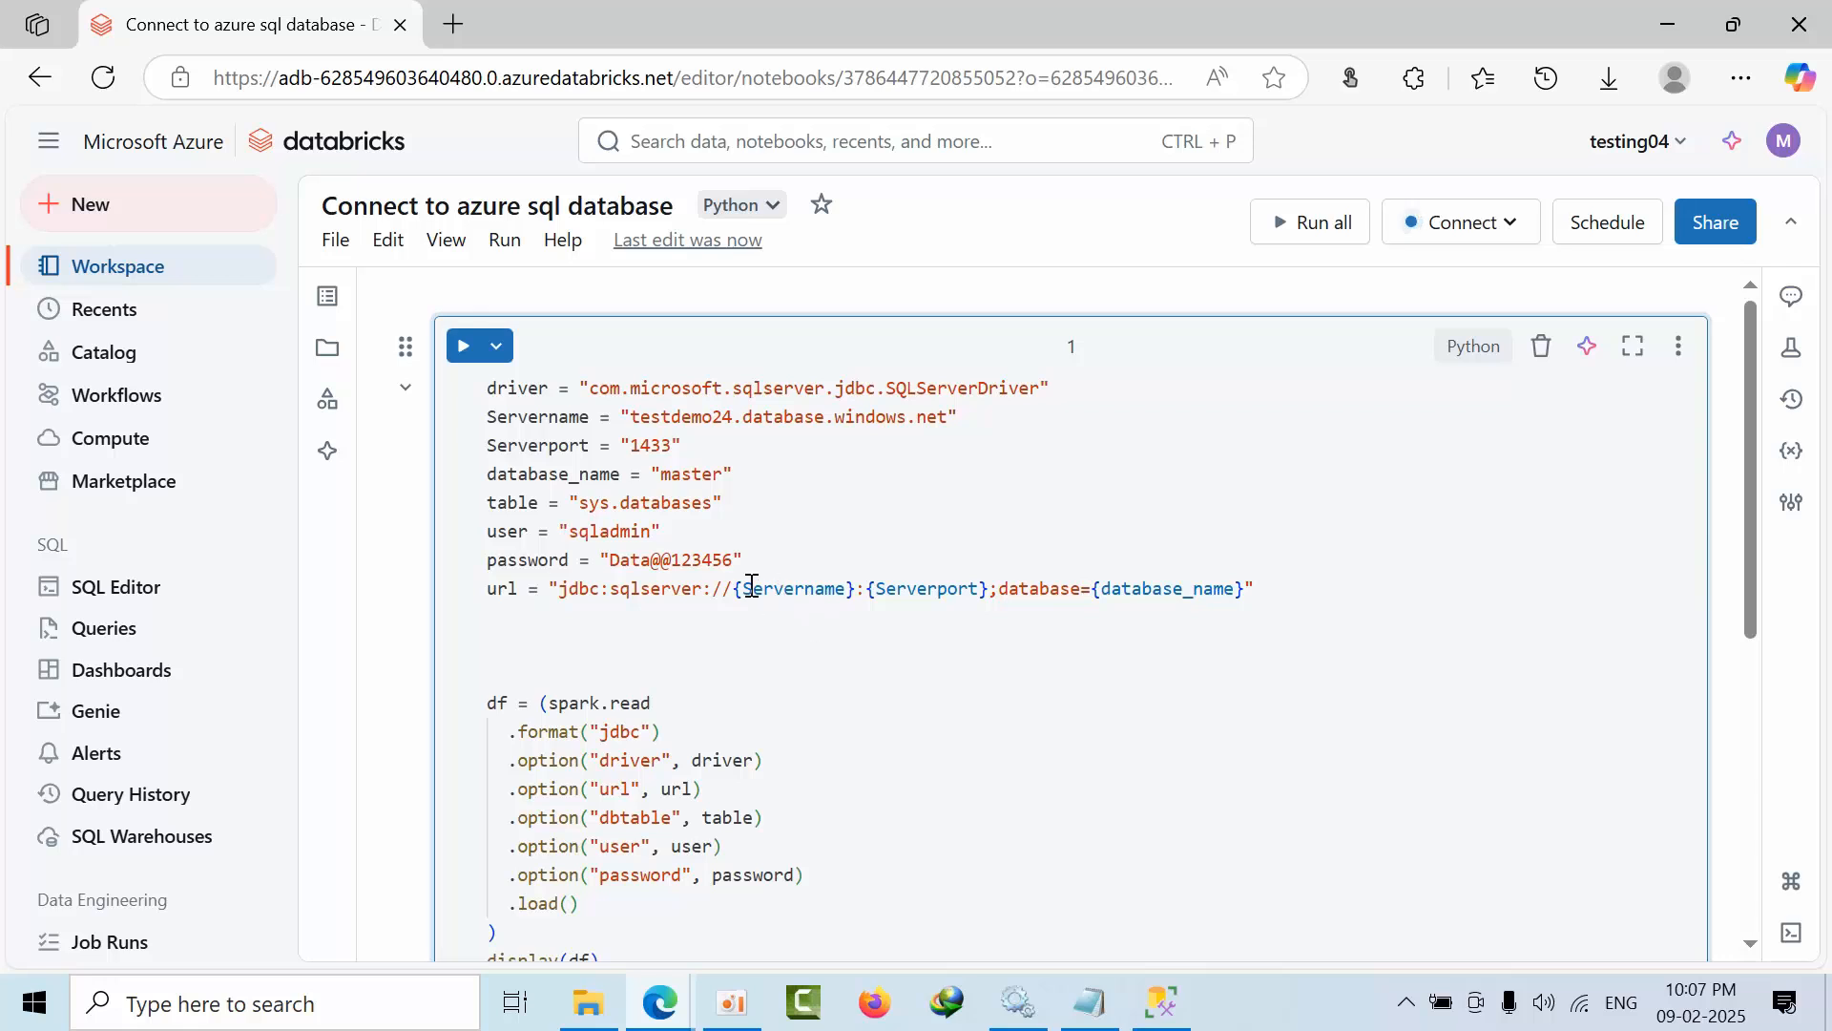
text(f)
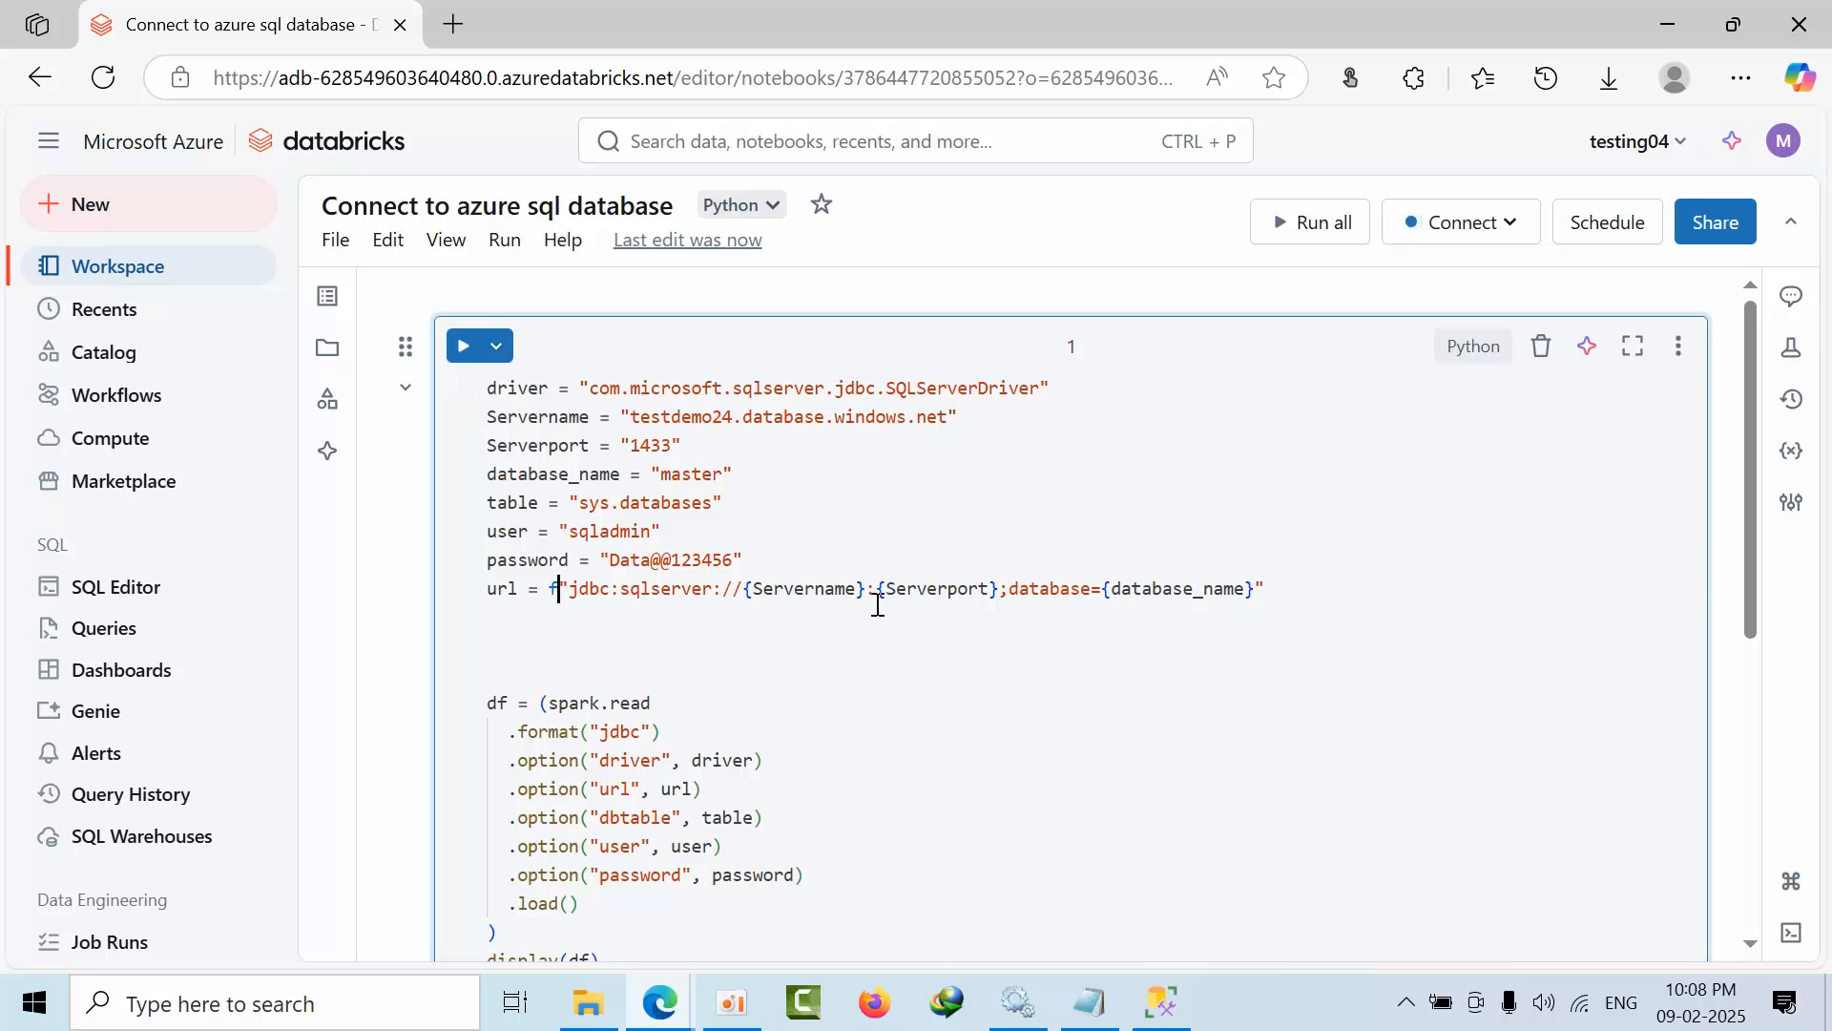
mouse_move(1324, 606)
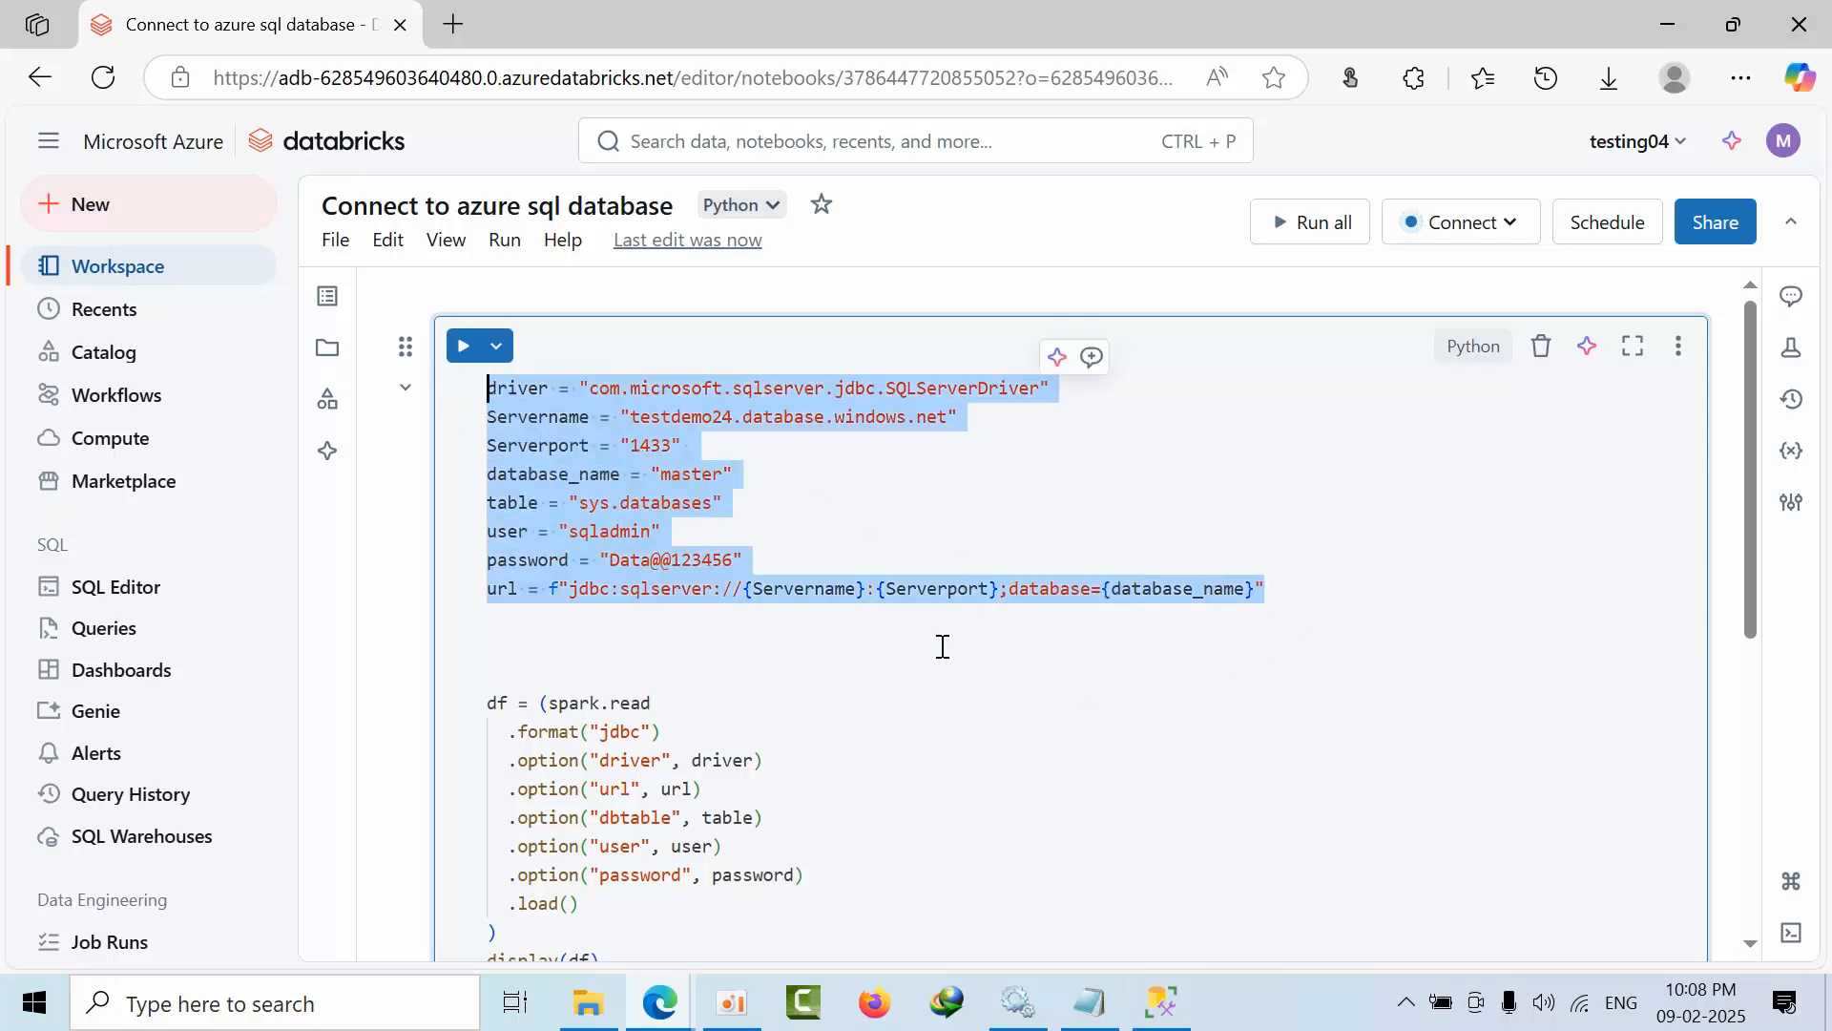
scroll(down, 3)
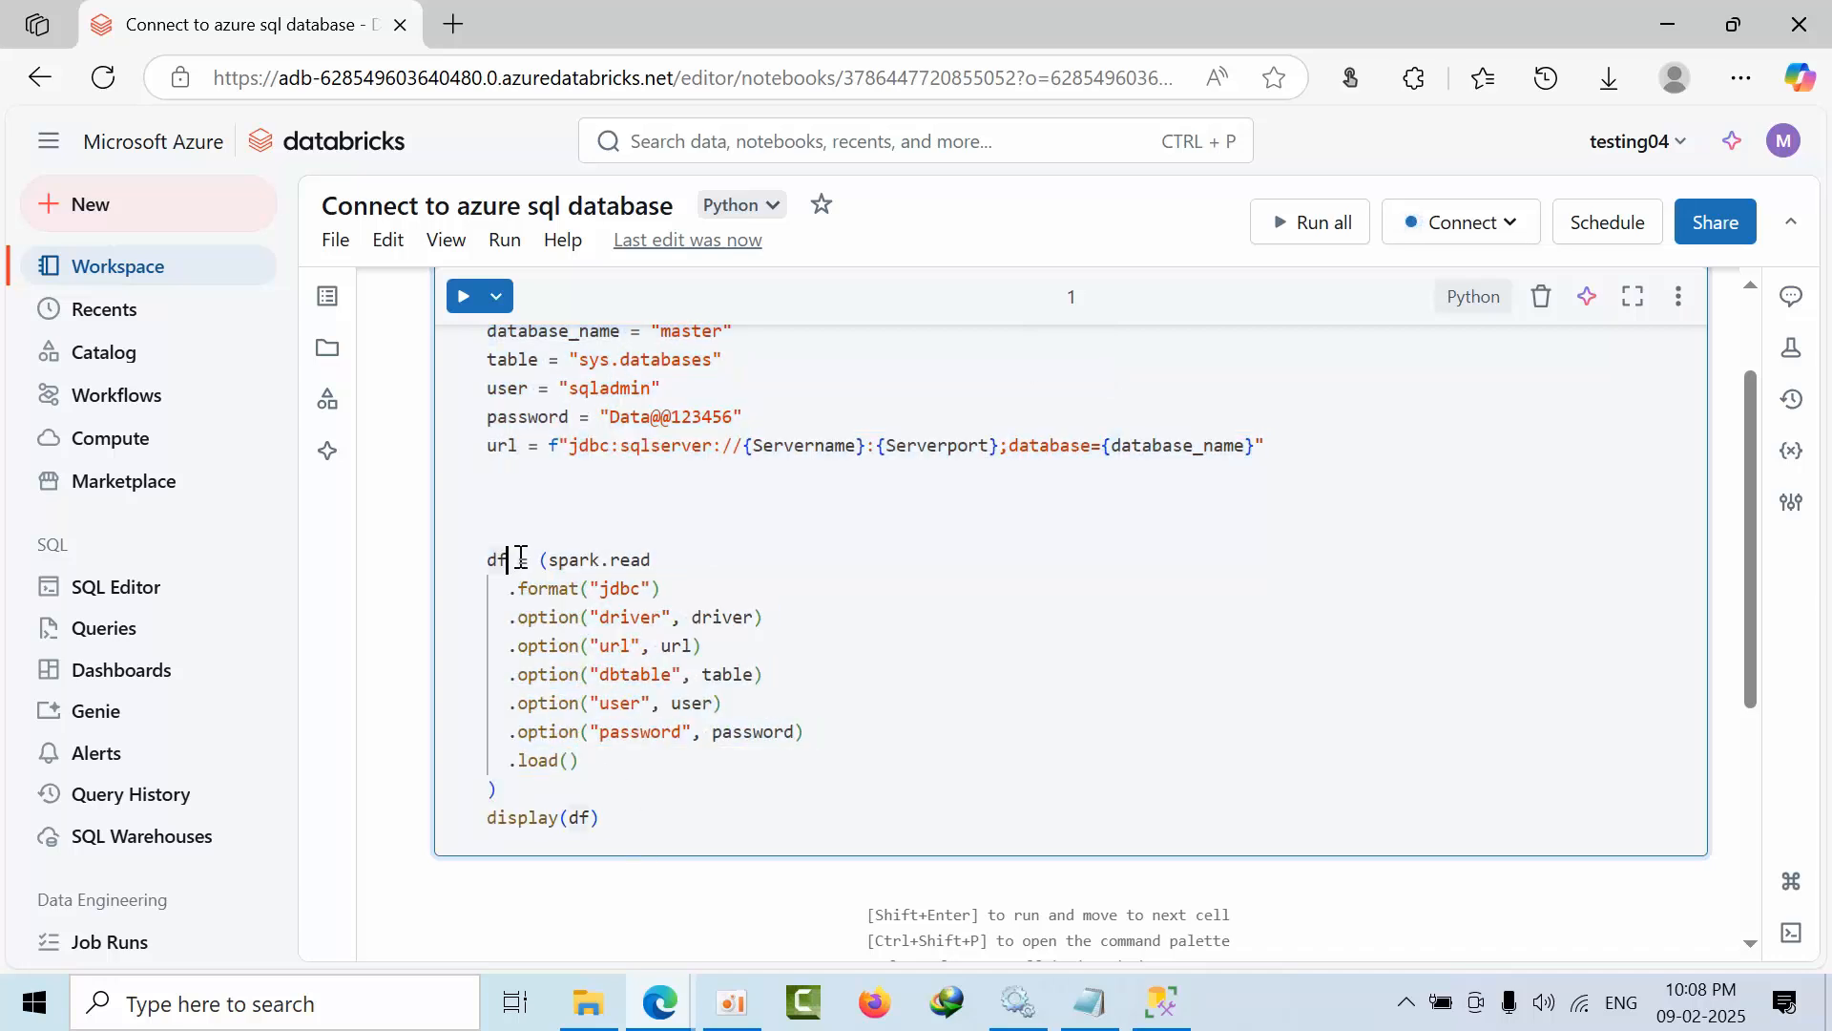
Review the df variable, spark.read JDBC options and the table variable
double_click(496, 558)
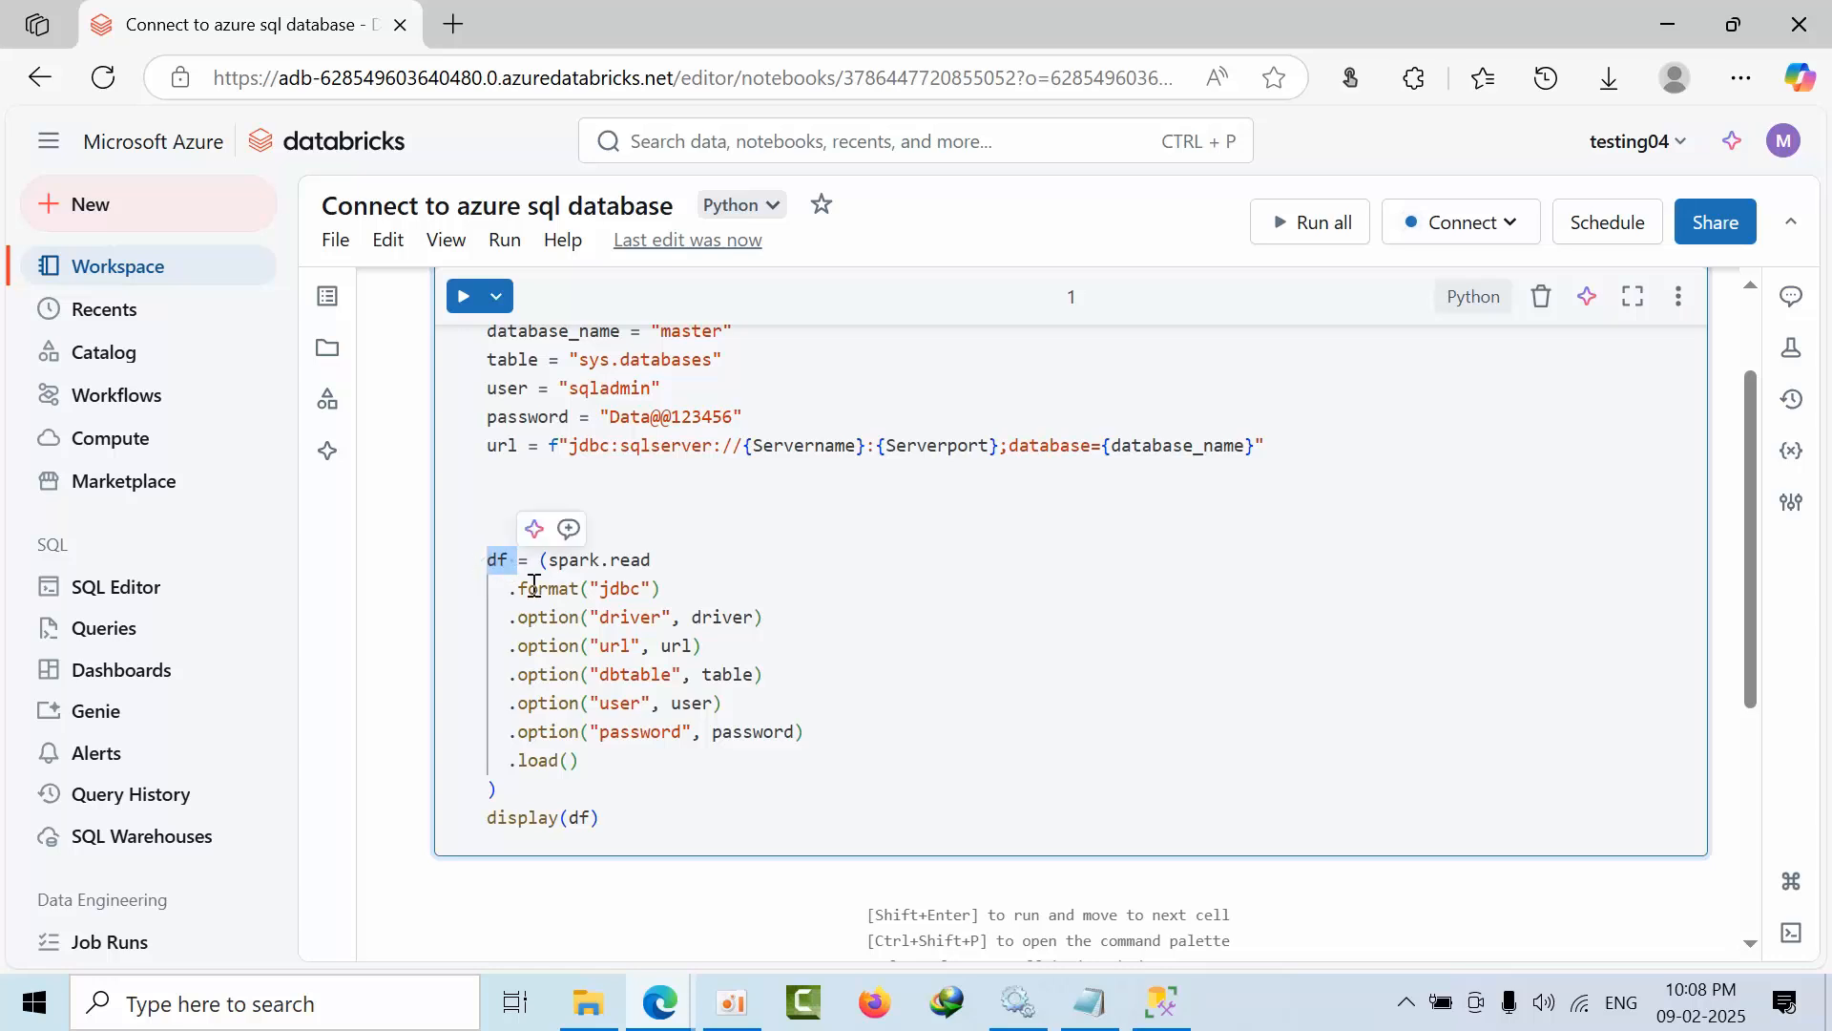
mouse_move(656, 657)
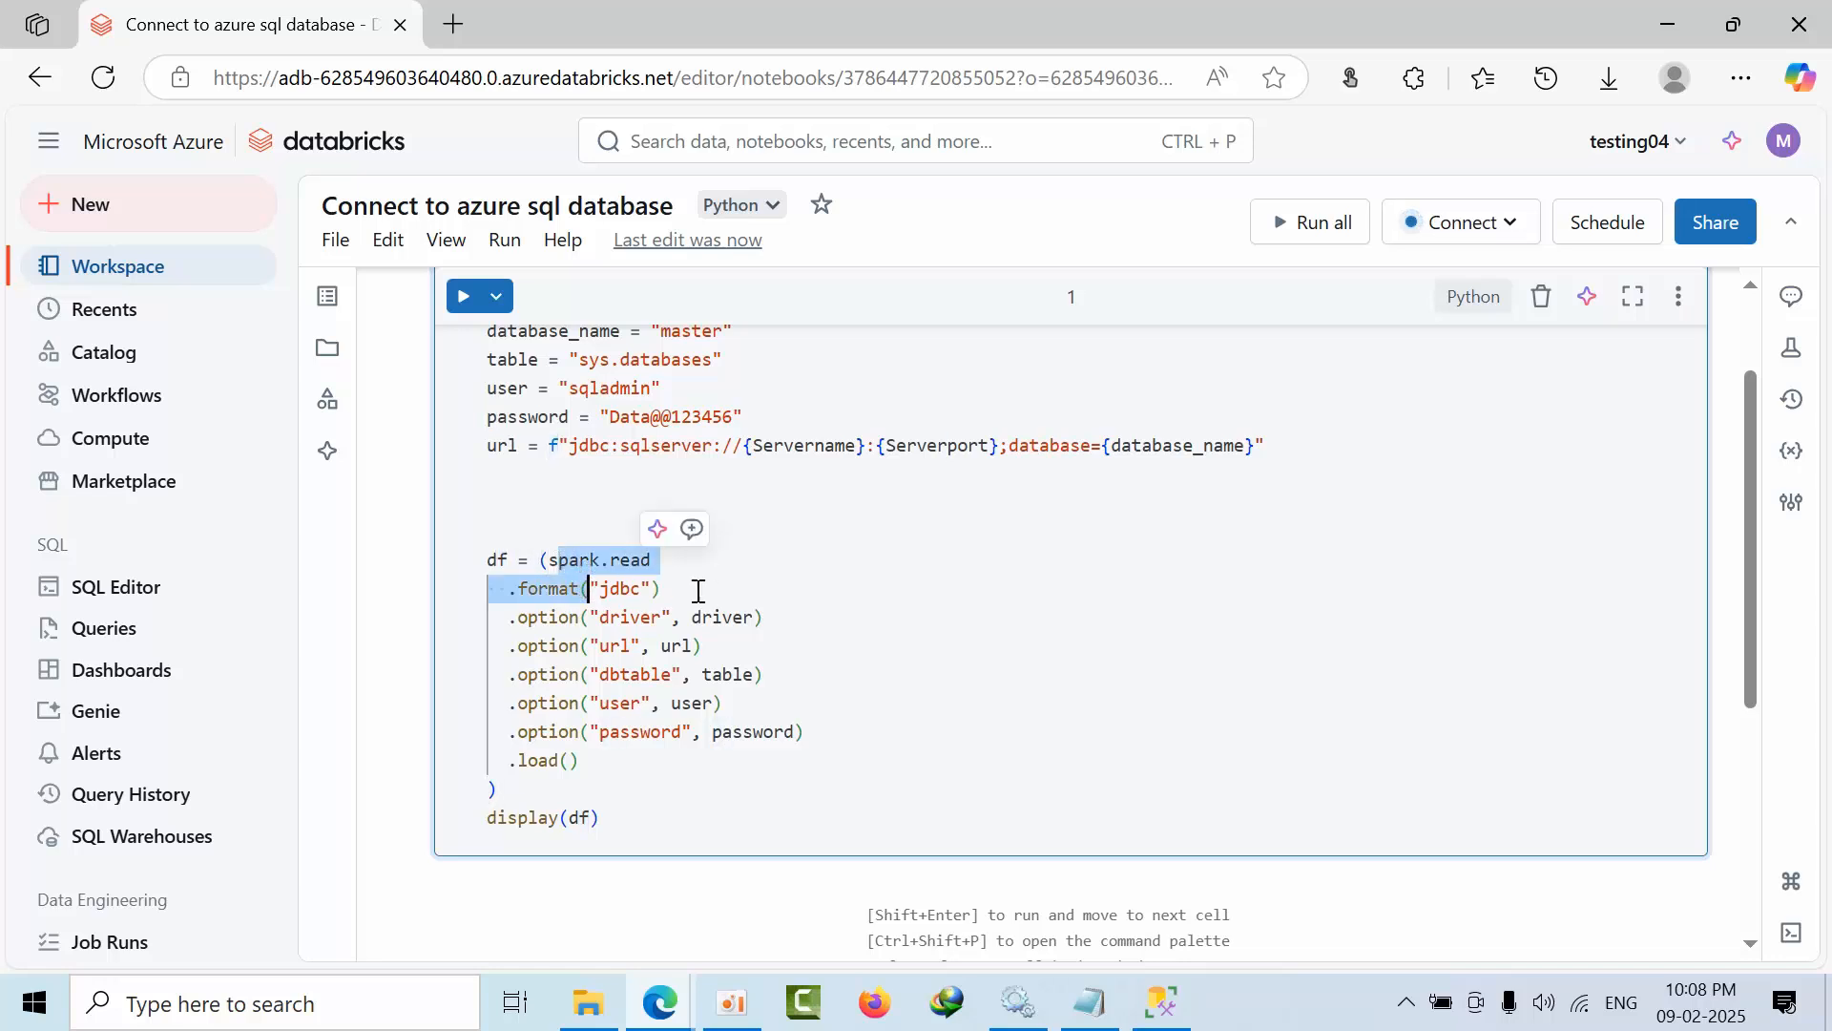
scroll(down, 3)
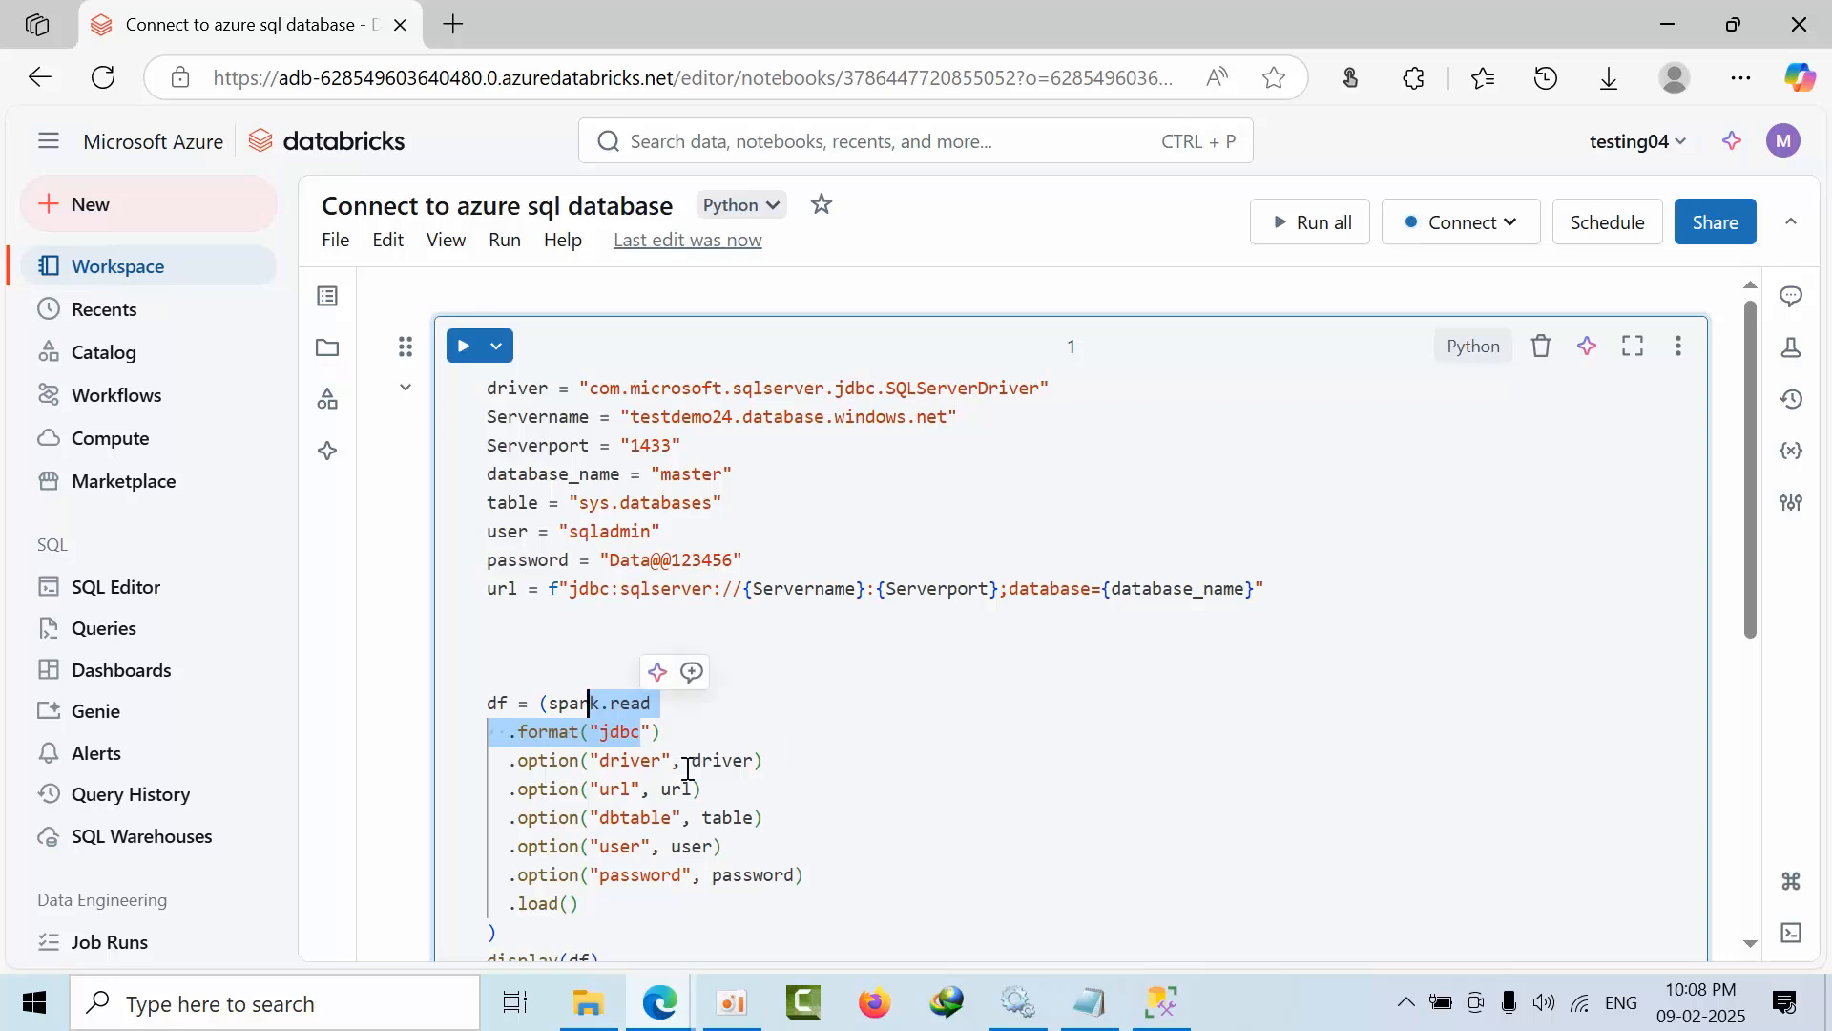
click(766, 761)
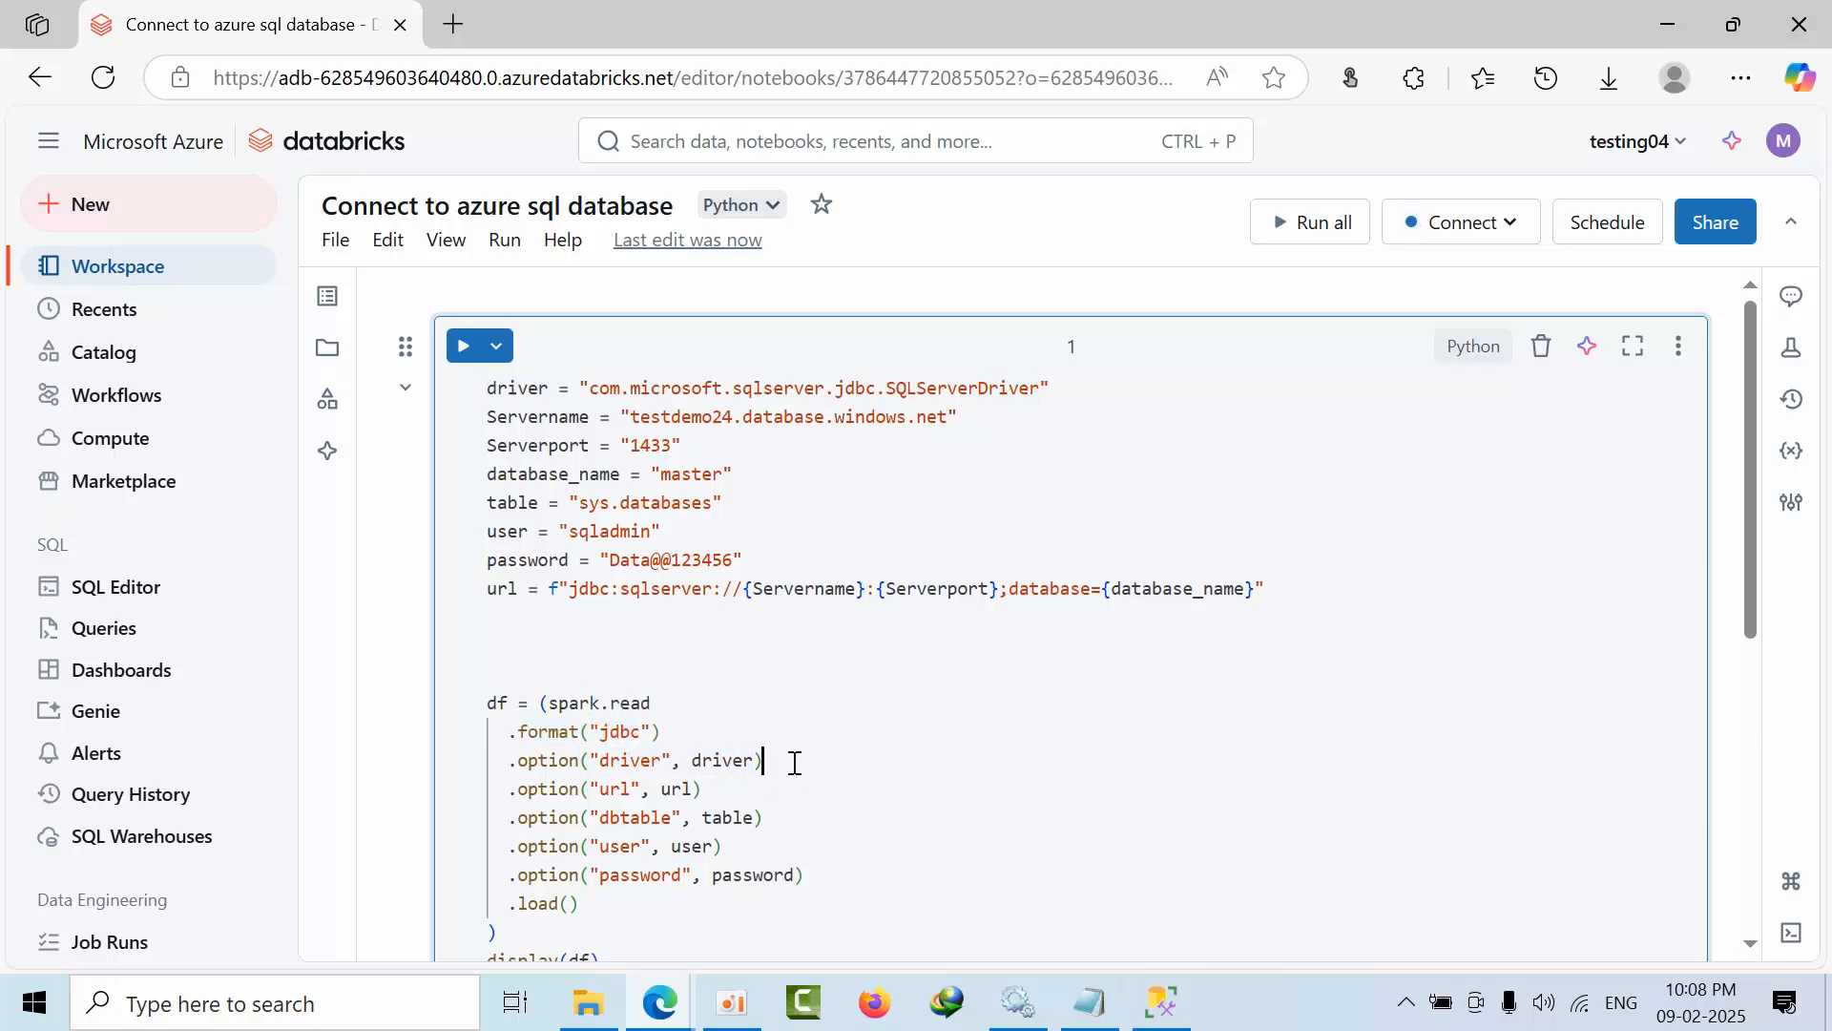
drag(488, 702, 765, 760)
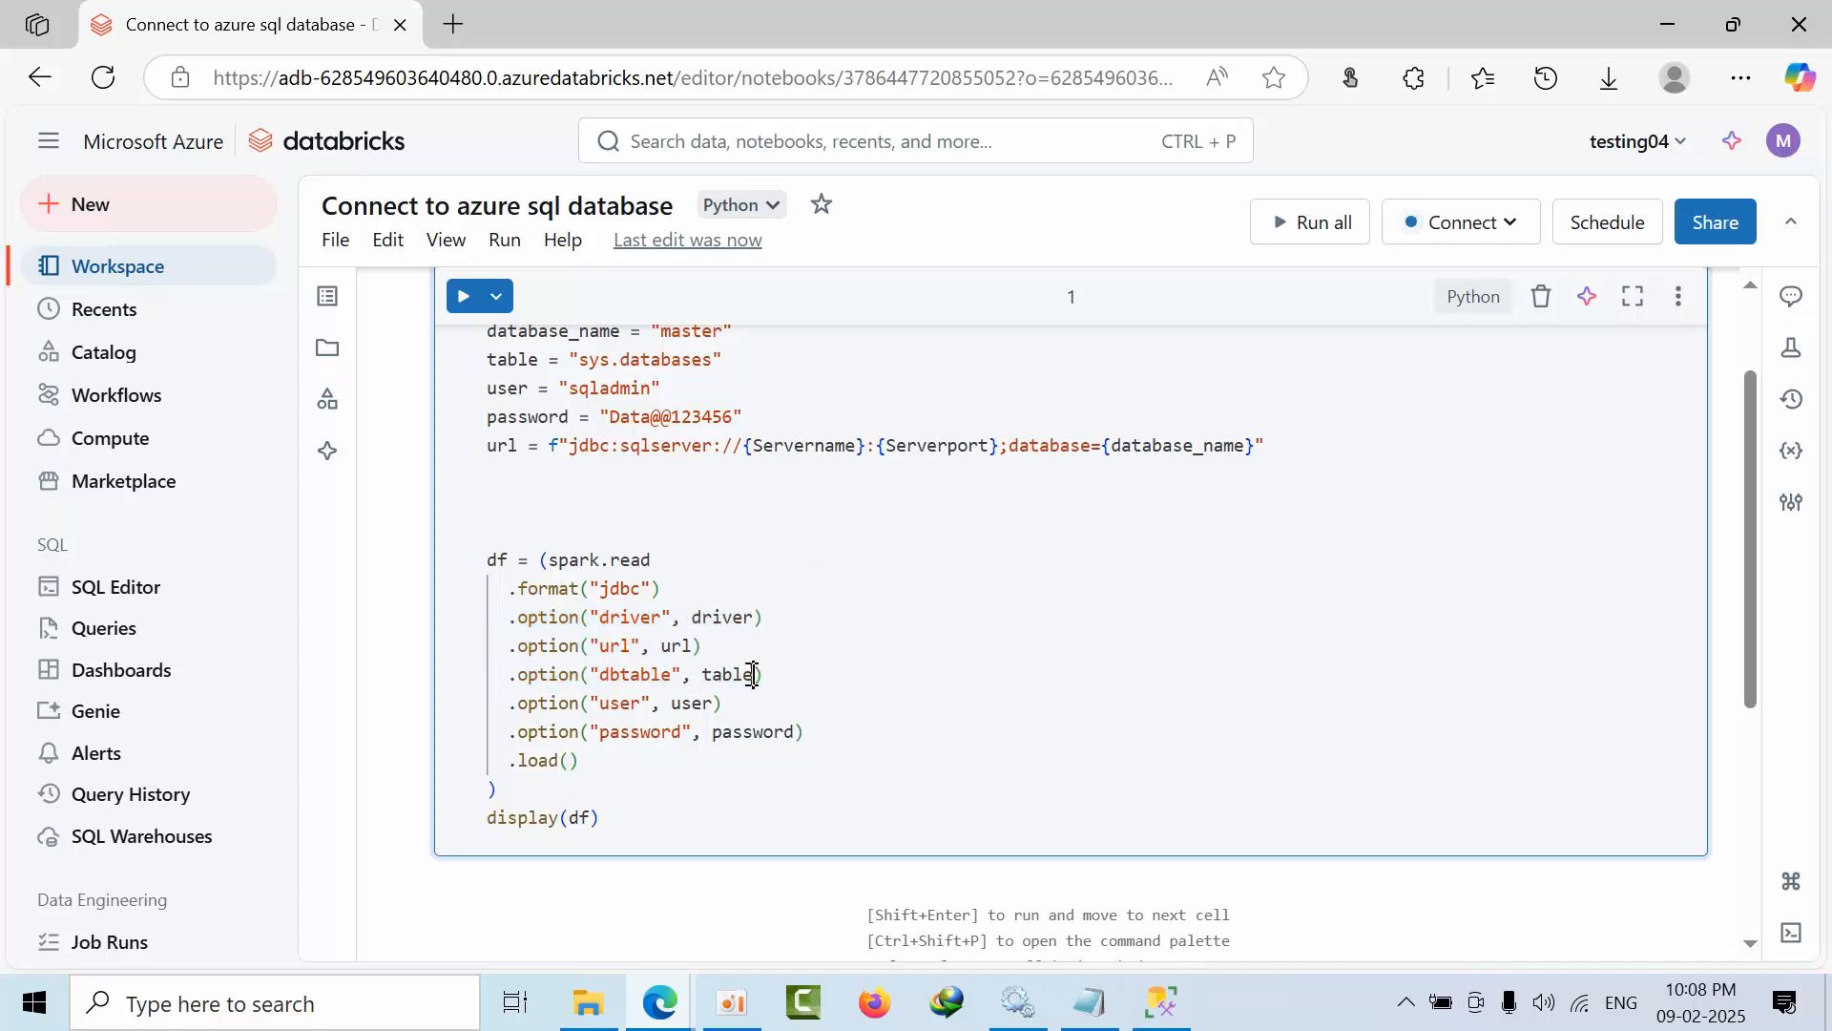
double_click(512, 359)
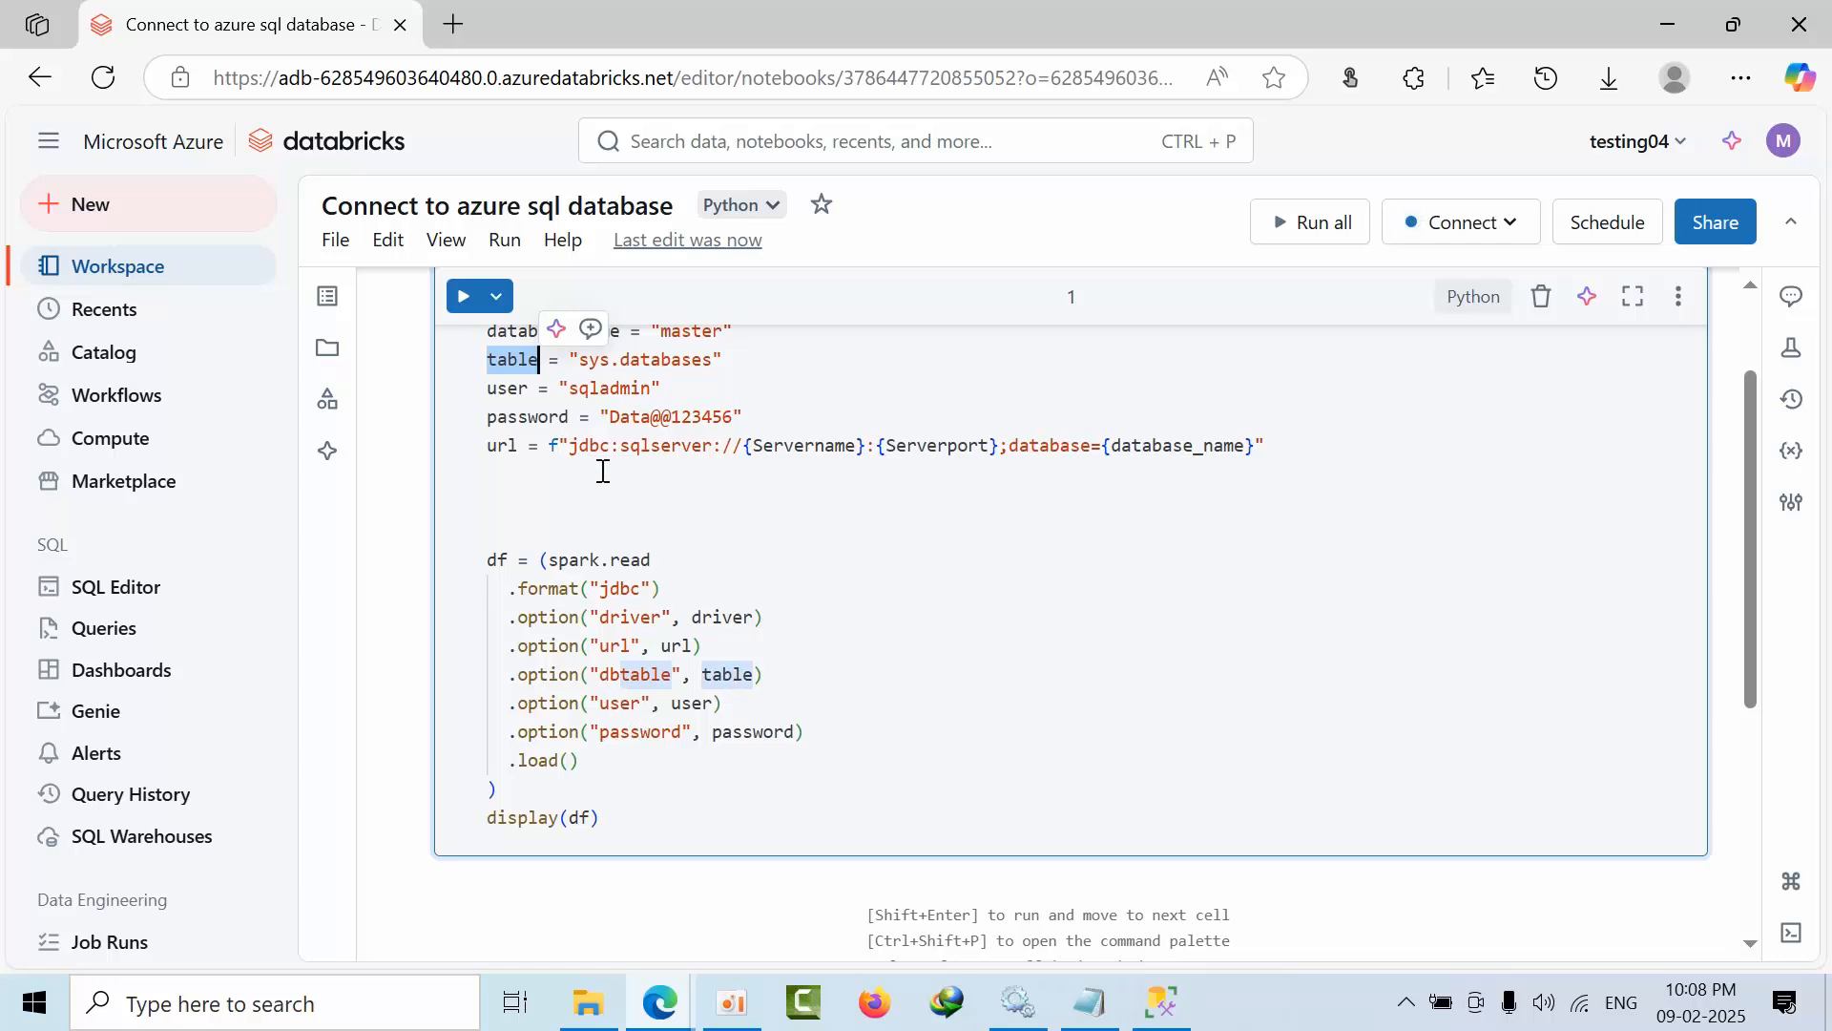
mouse_move(697, 738)
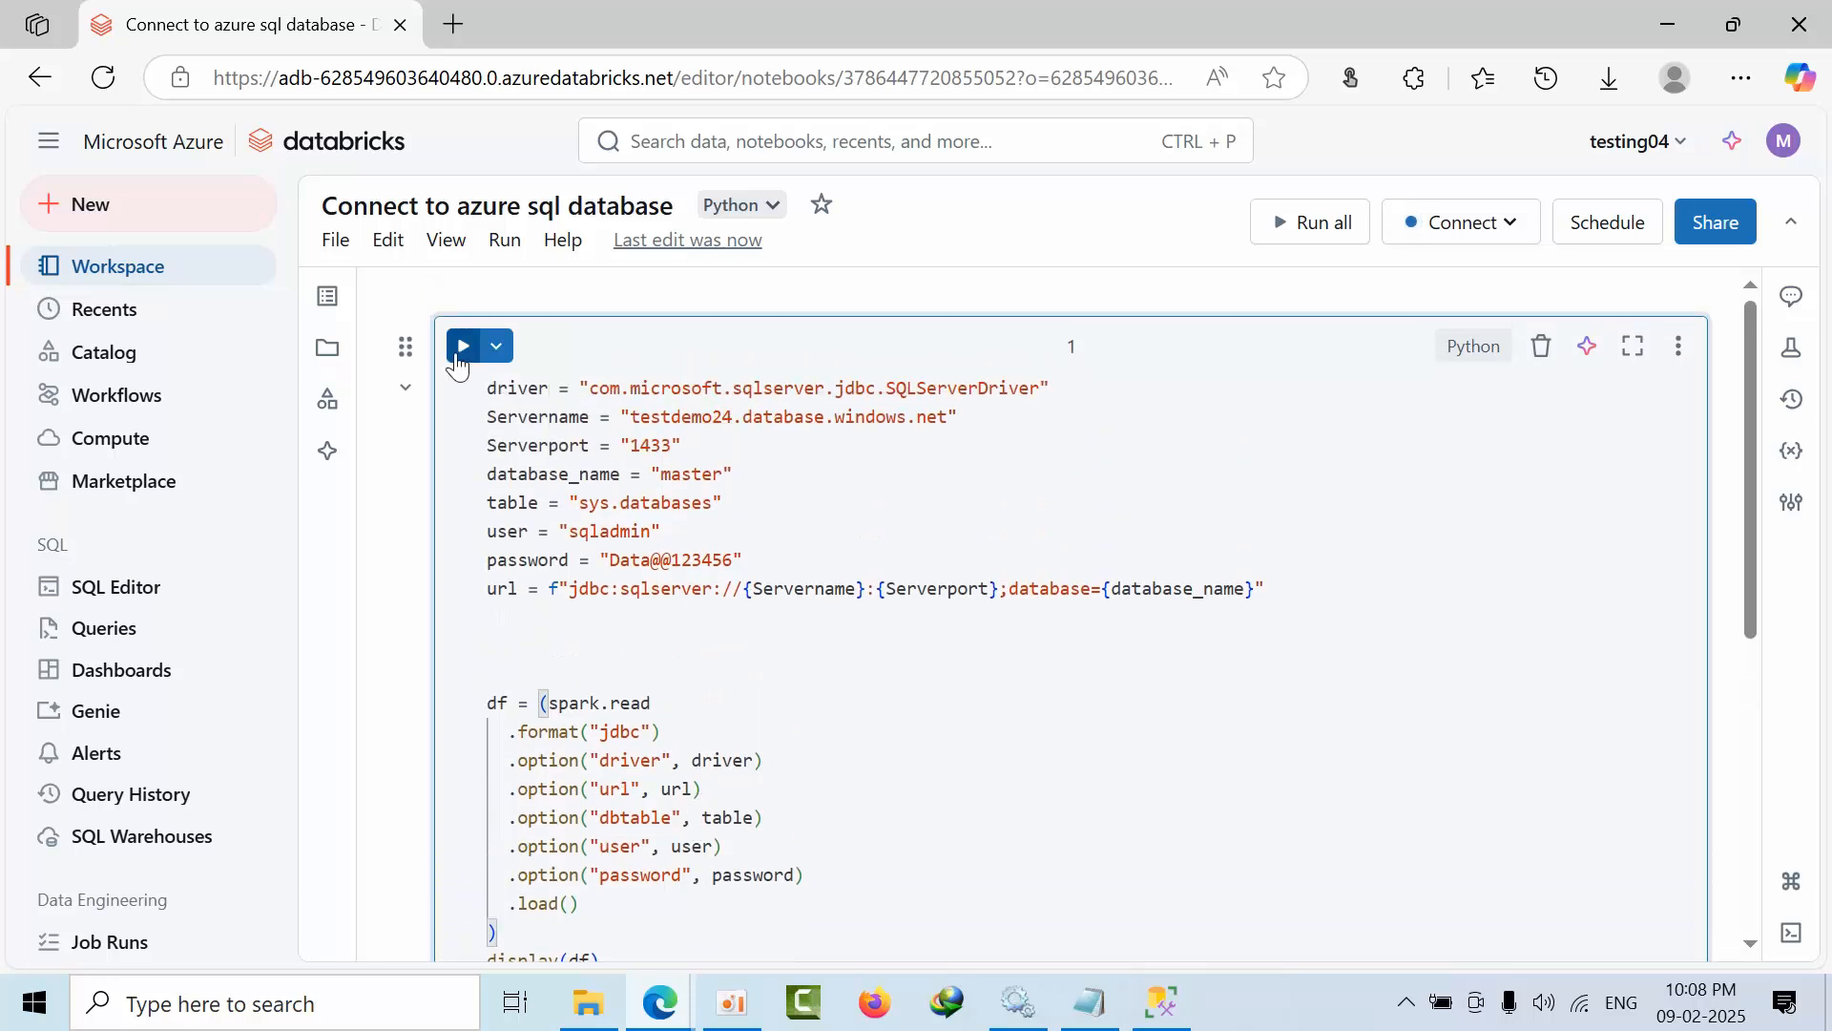
Run the JDBC read cell, auto-connecting to the personal compute cluster
click(463, 344)
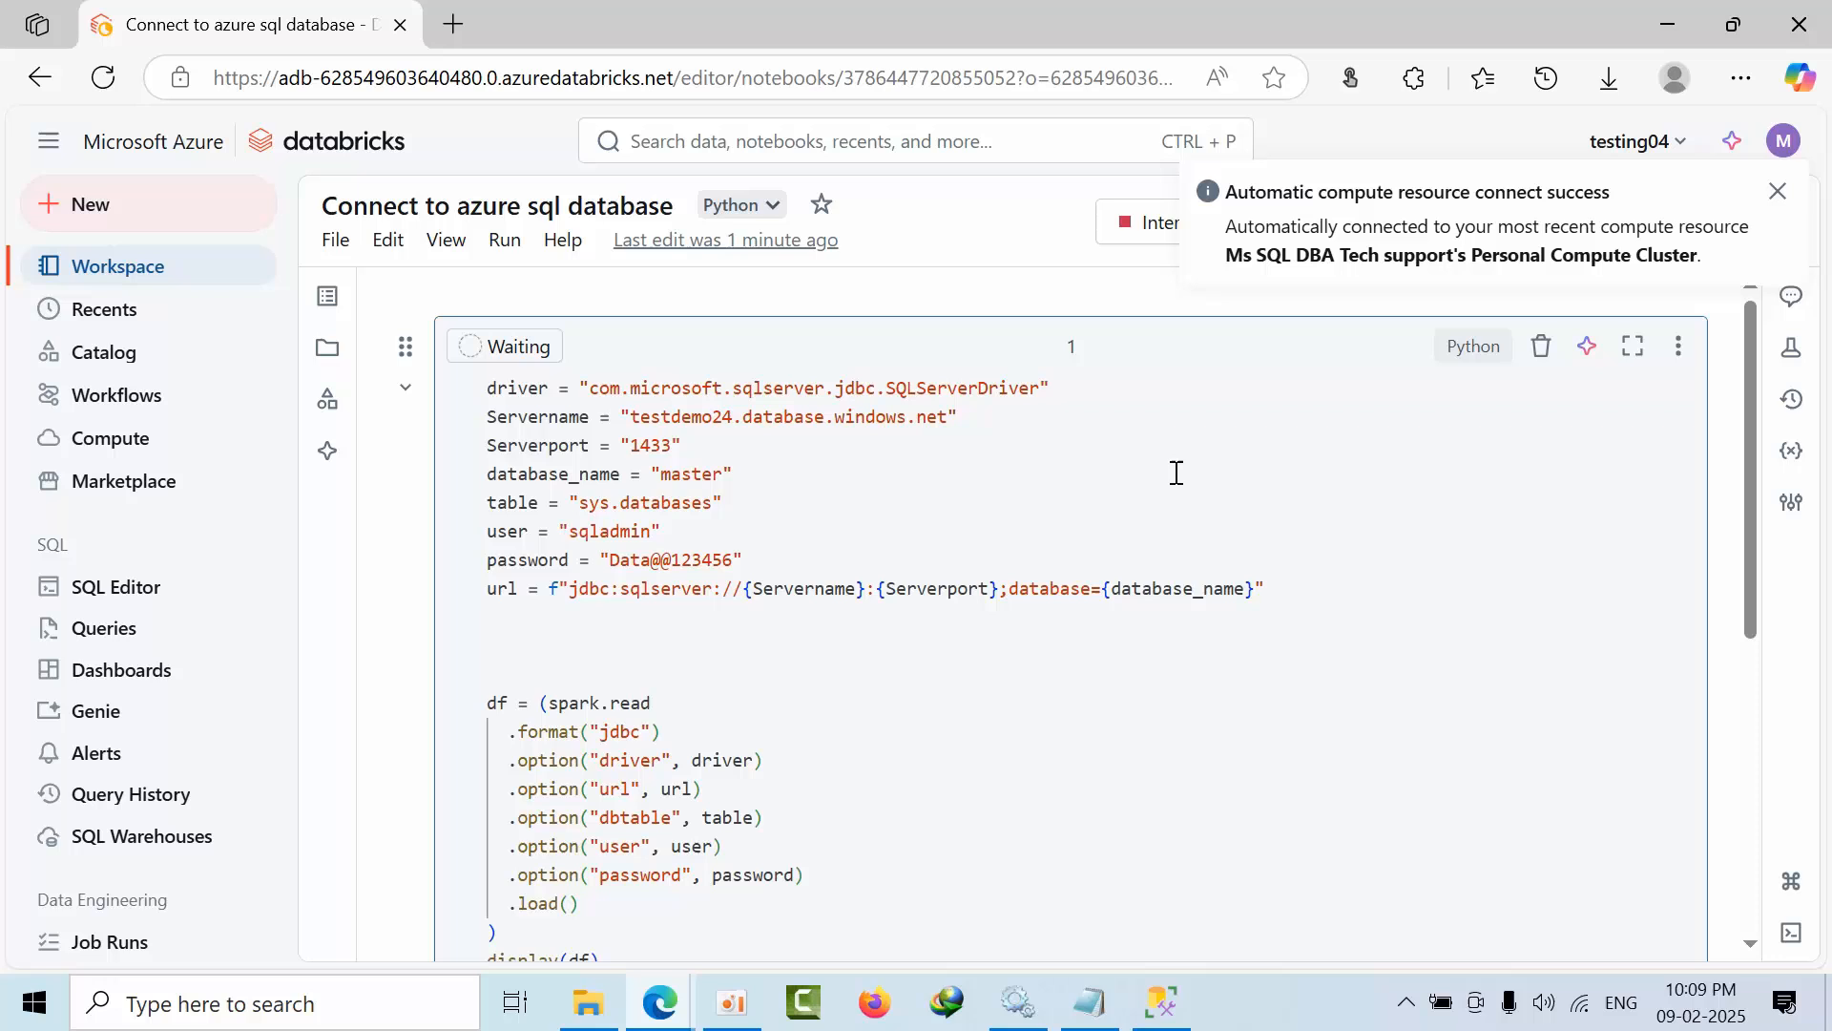
scroll(down, 3)
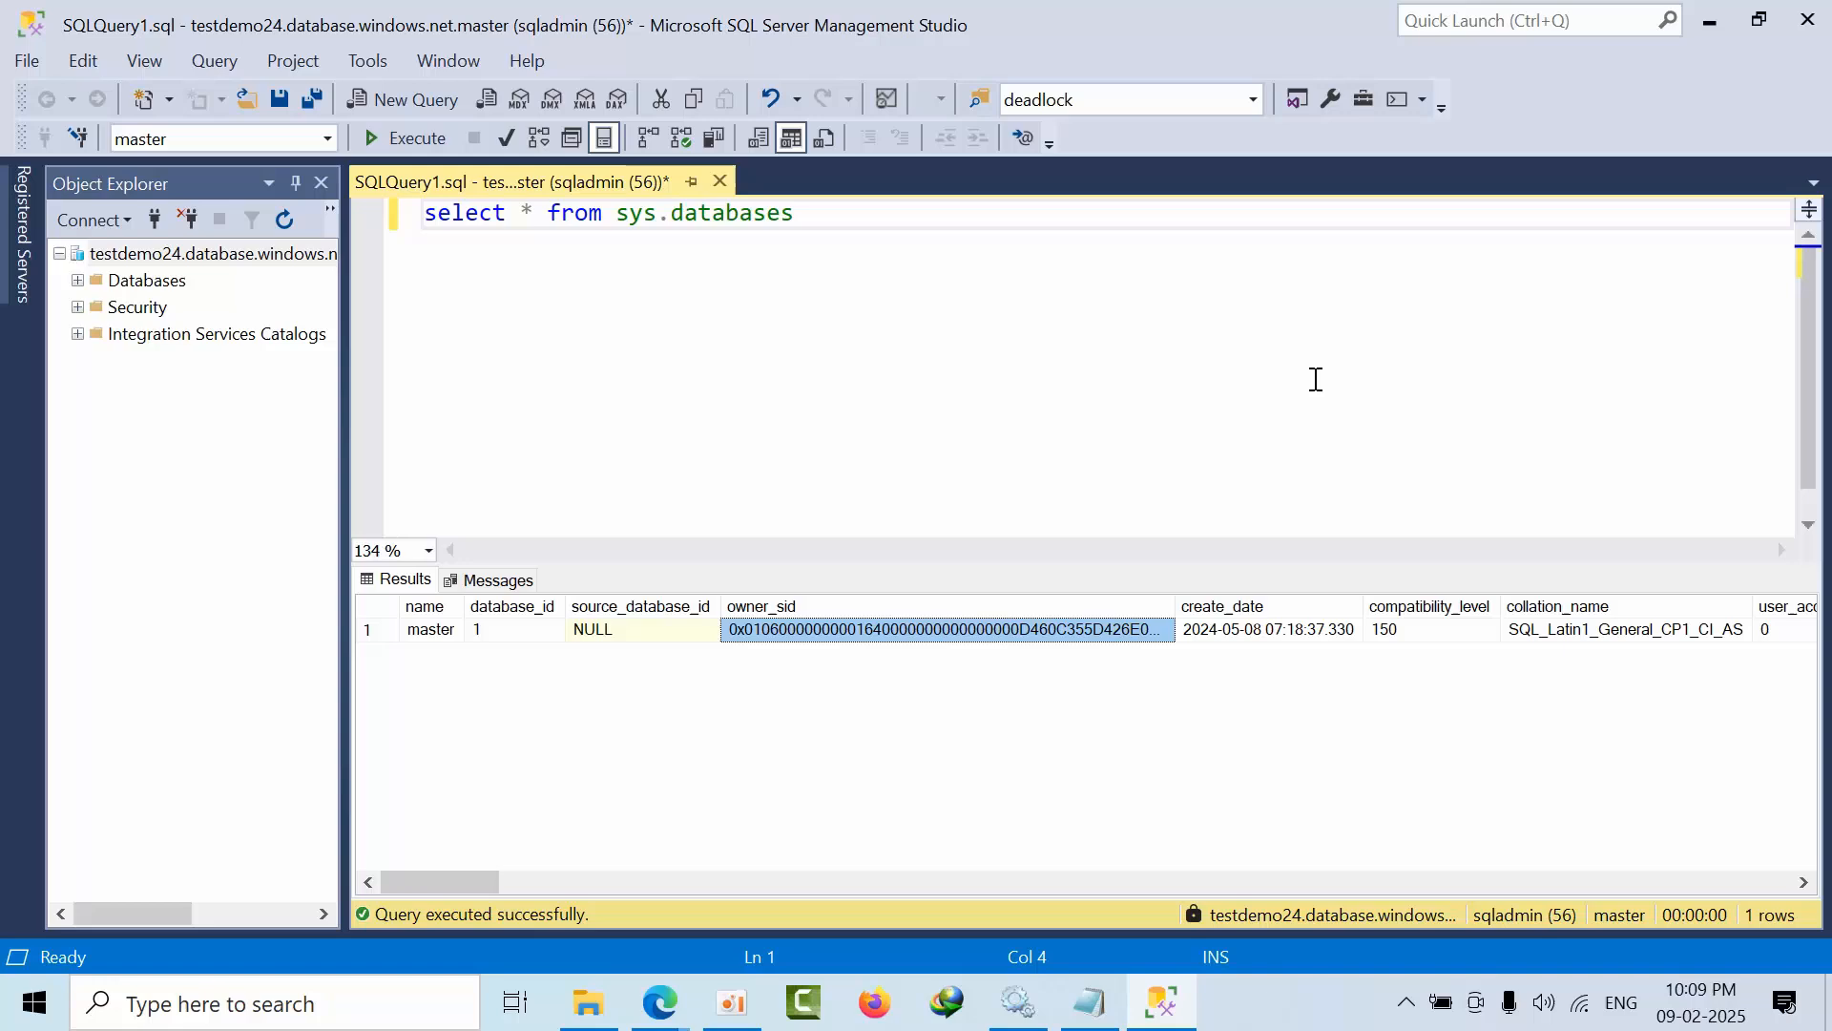
Switch to SSMS to view the single master row from sys.databases
click(660, 1003)
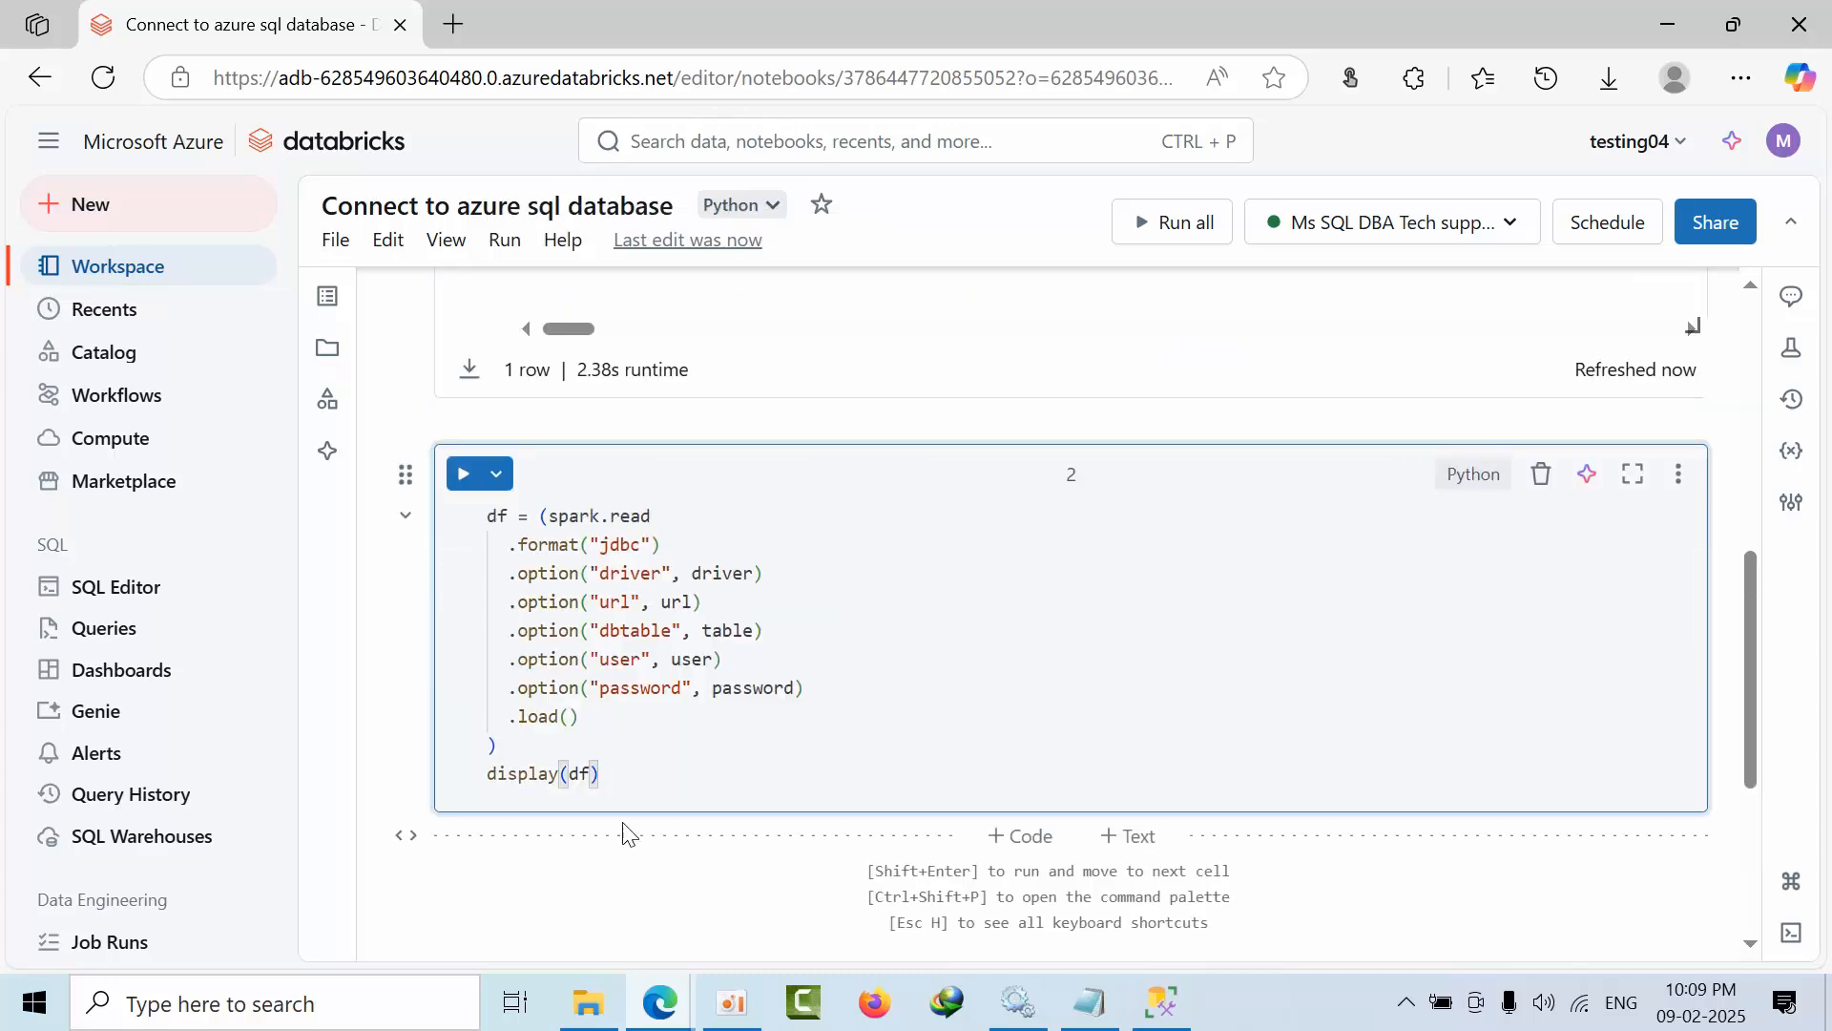
Run cell 2 and view the one-row master table output
click(463, 345)
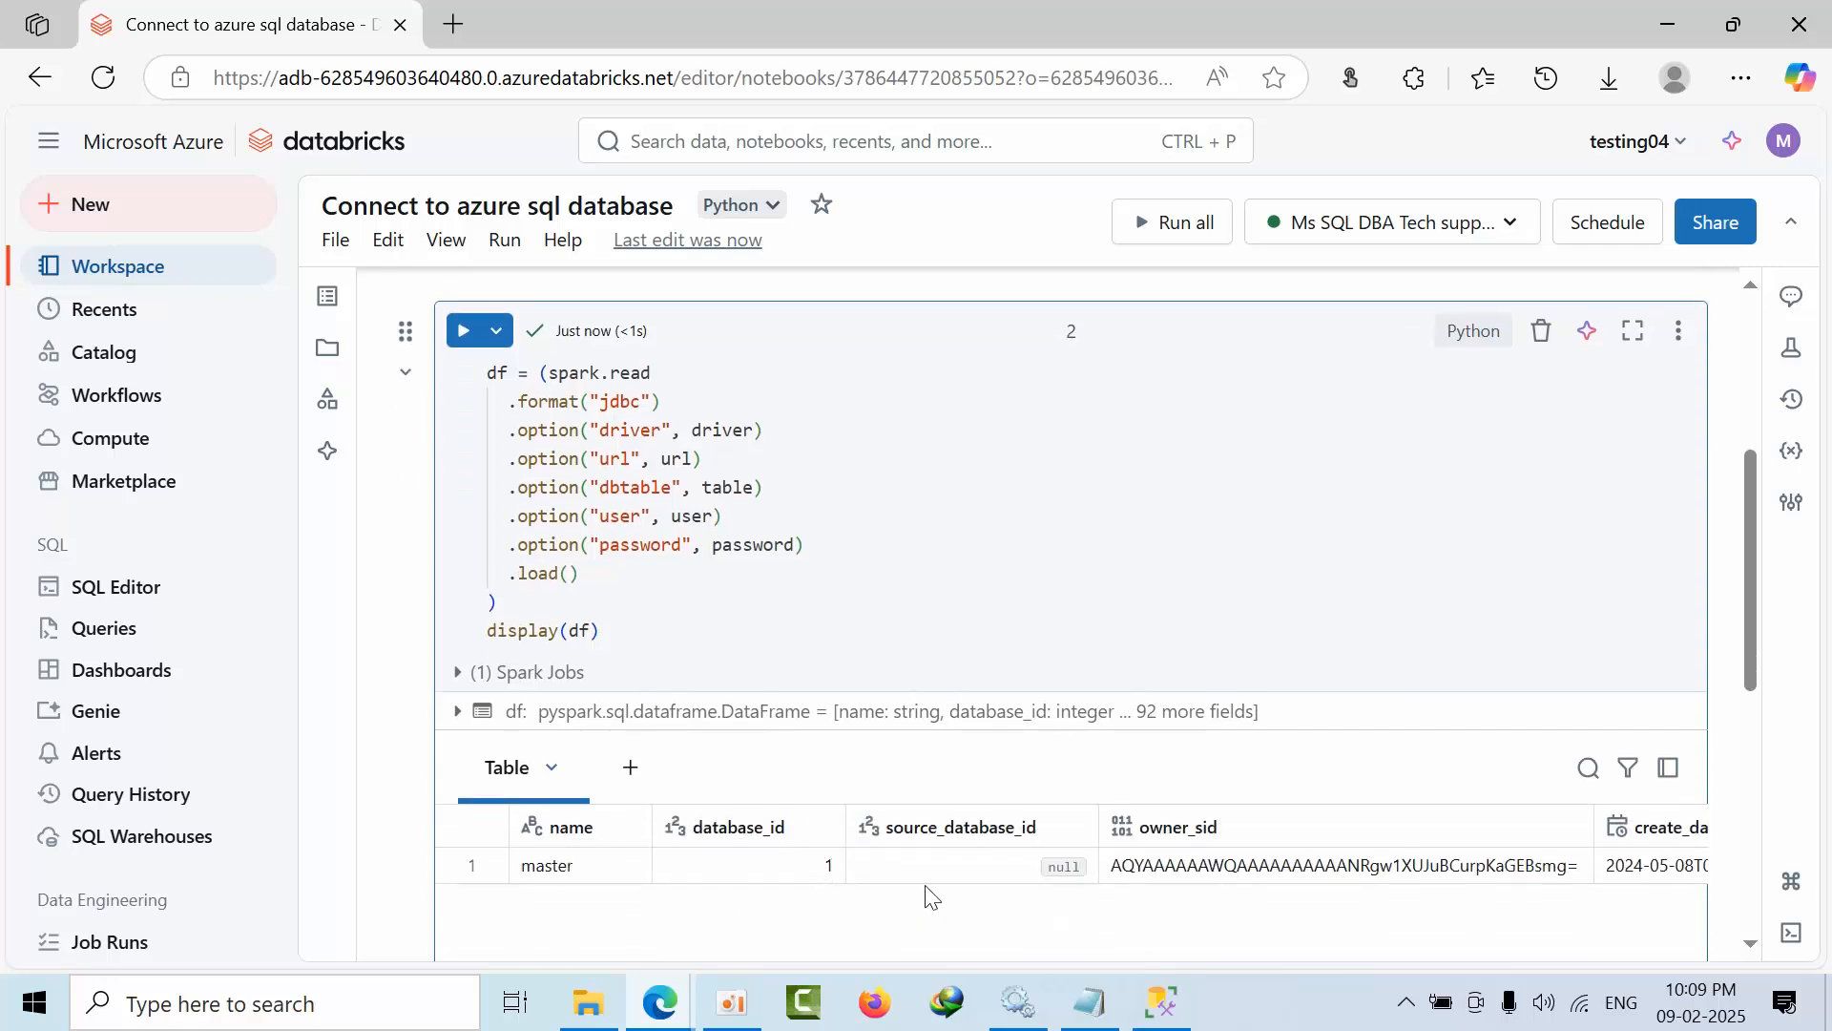
scroll(down, 3)
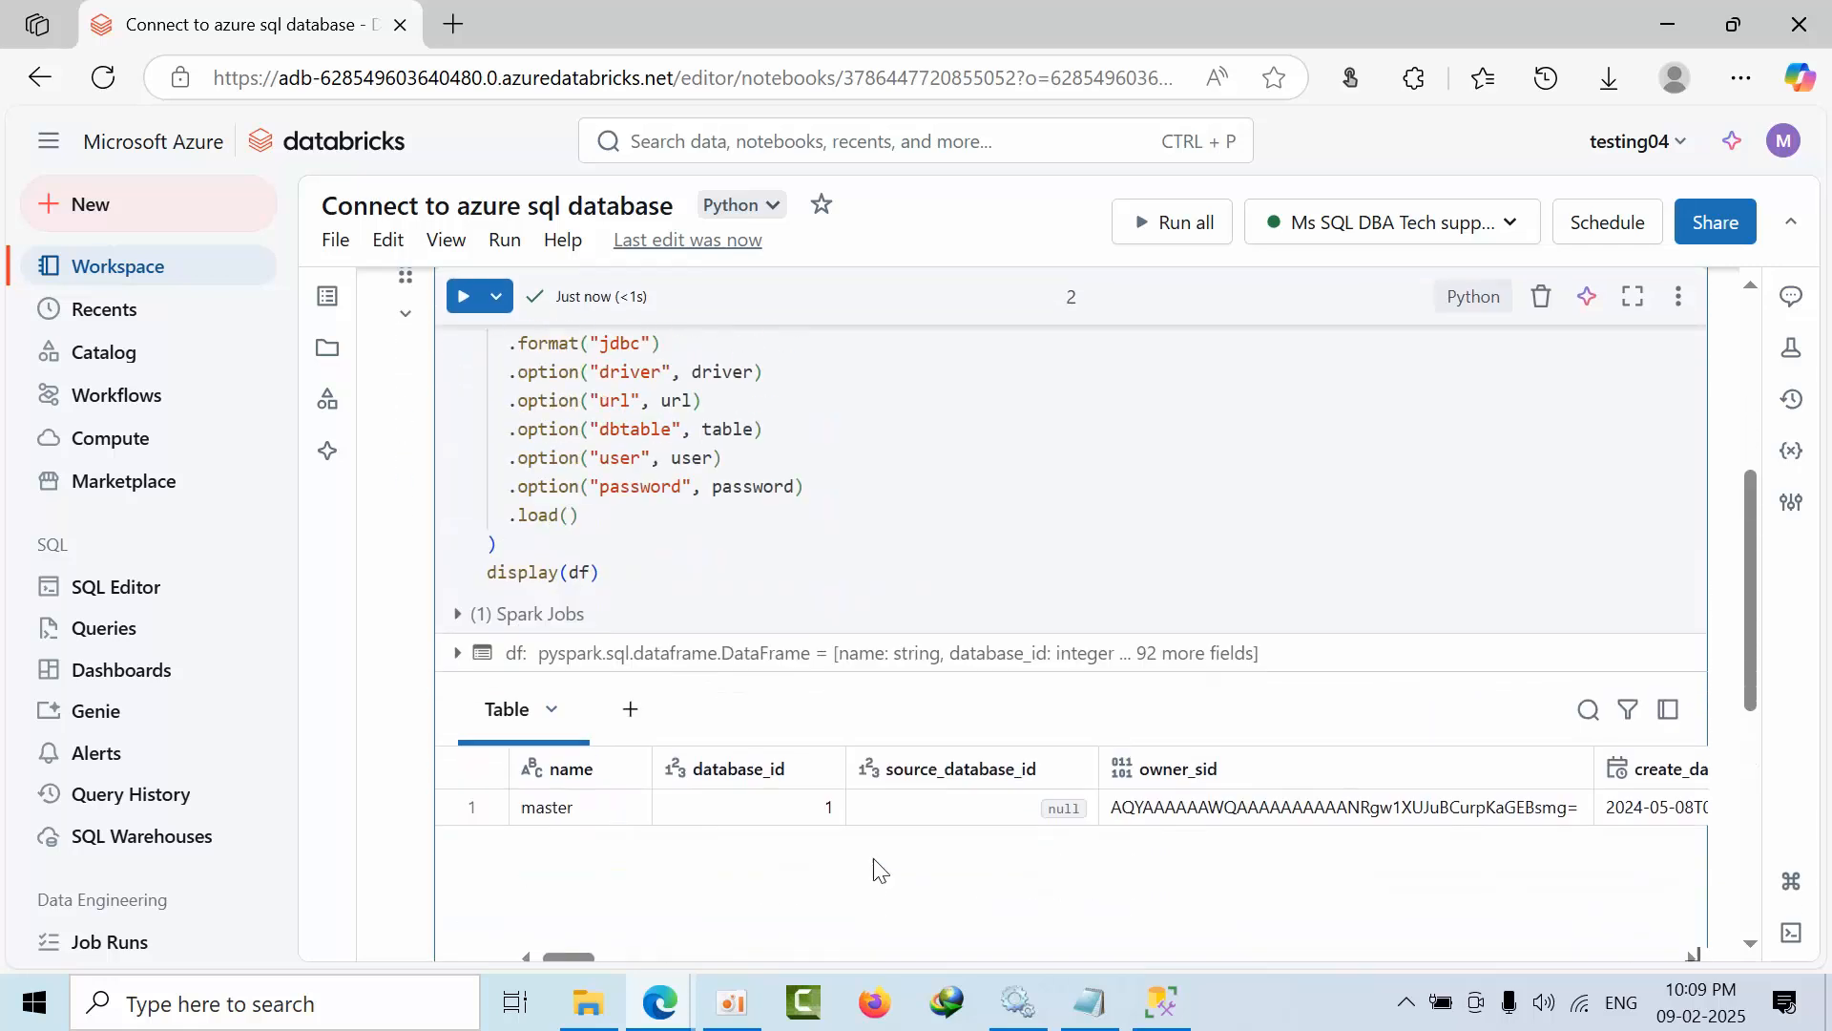